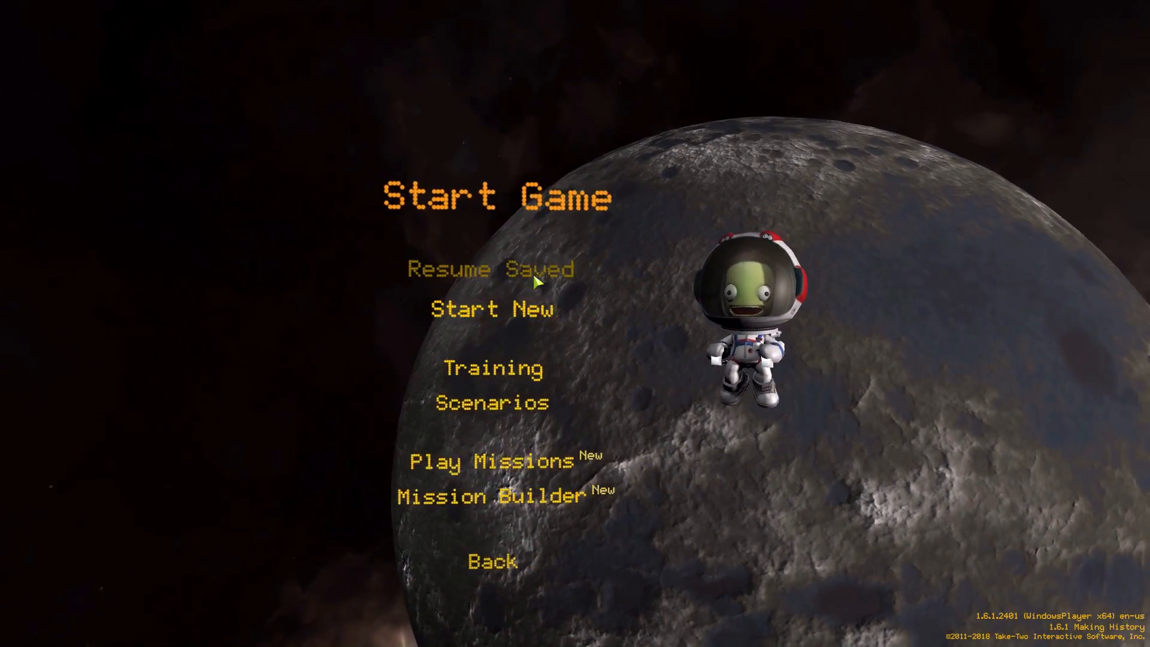
Open the saved-games list and load the Beyond Home save
left_click(490, 269)
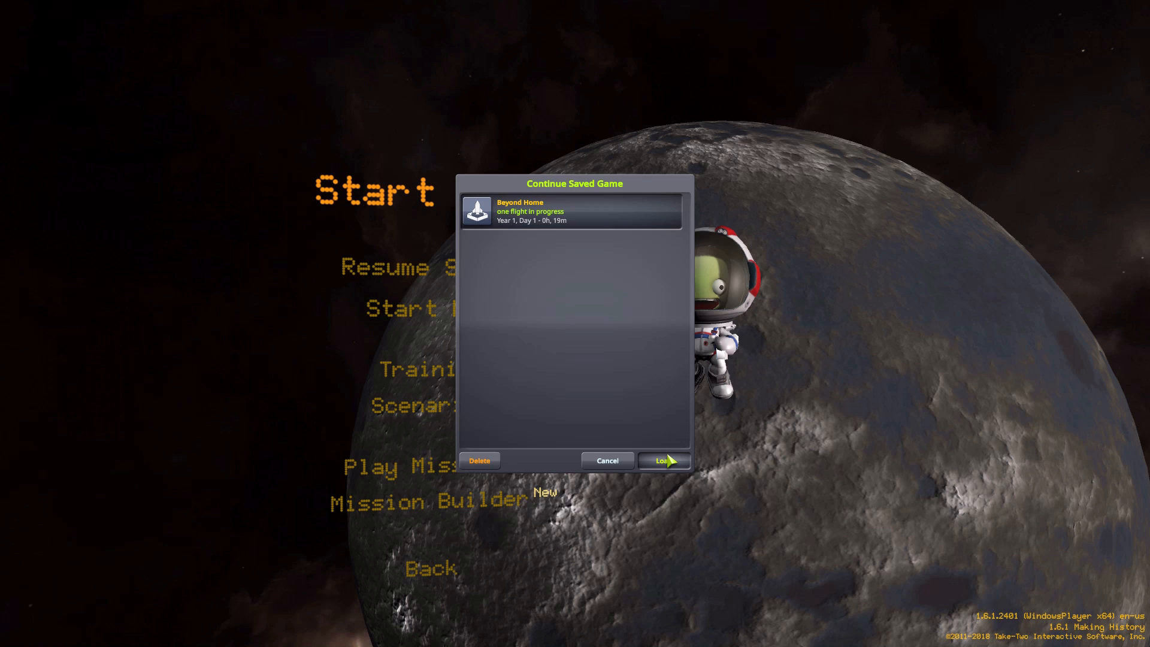
left_click(660, 461)
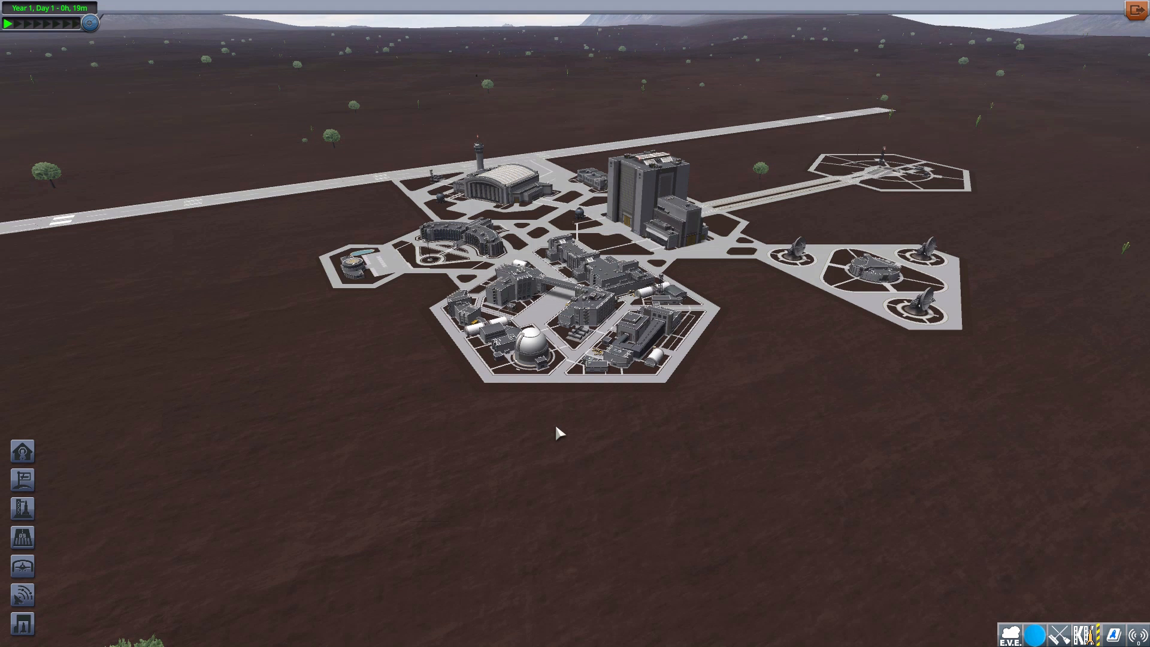
mouse_move(396, 444)
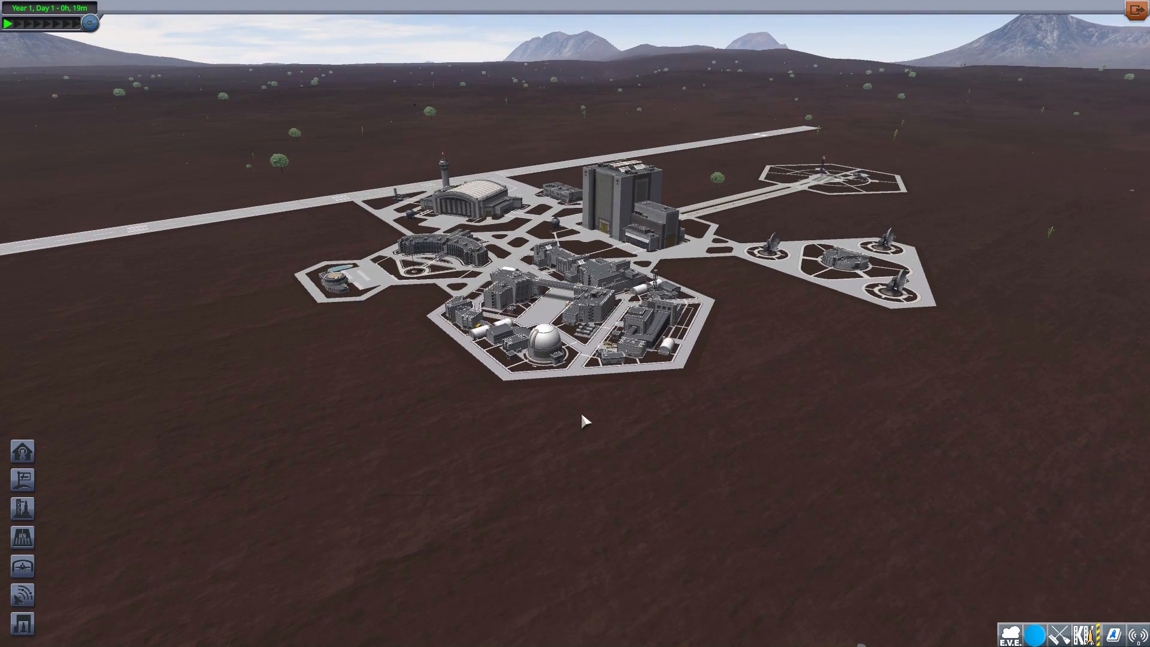
mouse_move(635, 409)
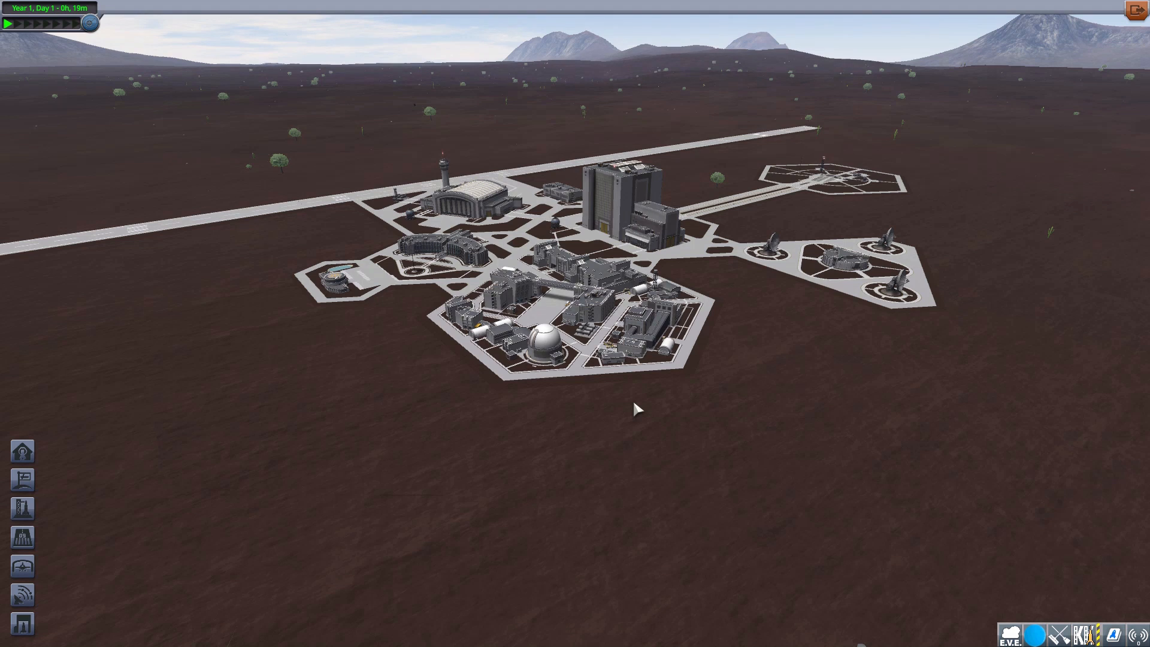
mouse_move(692, 407)
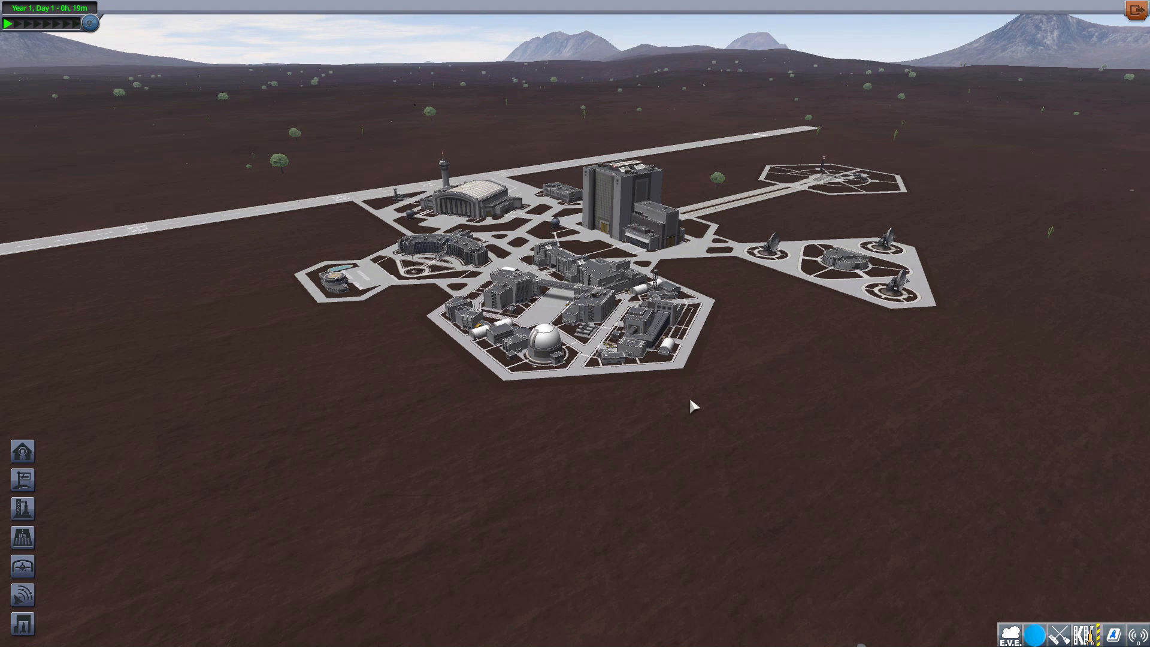
mouse_move(747, 380)
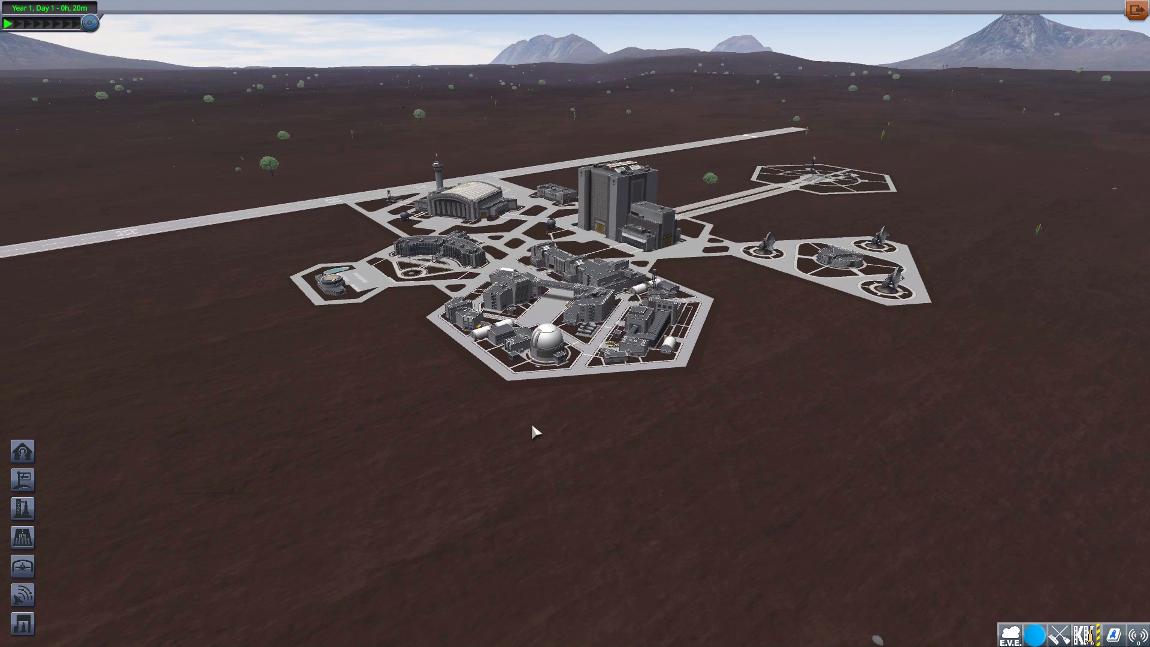
mouse_move(812, 350)
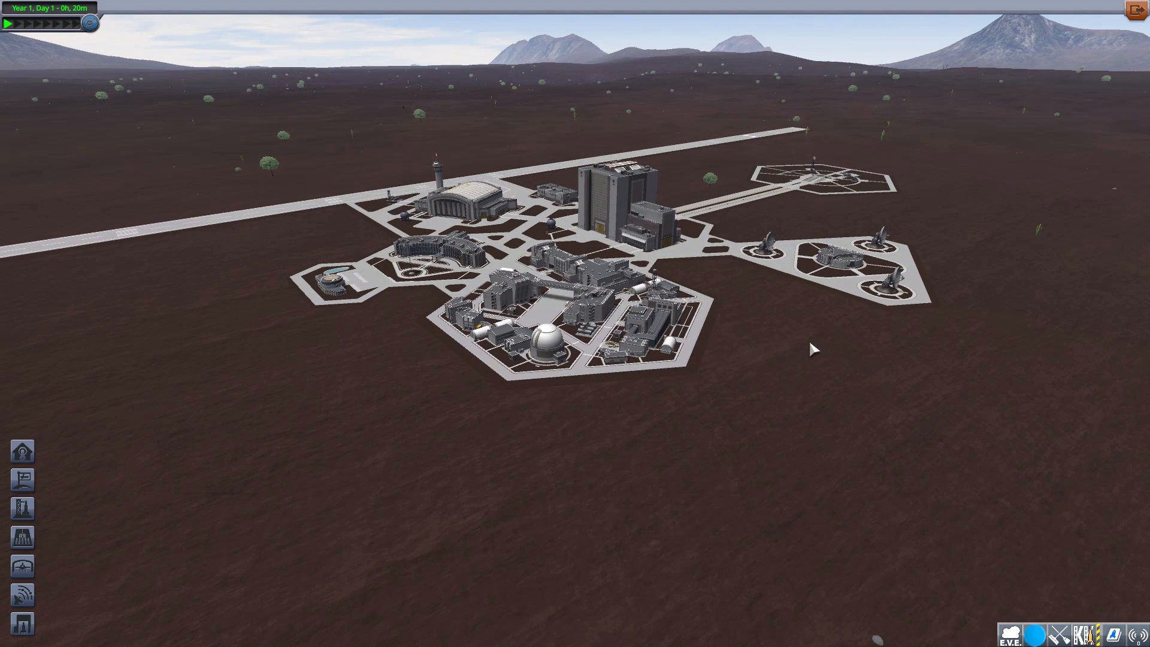
mouse_move(796, 356)
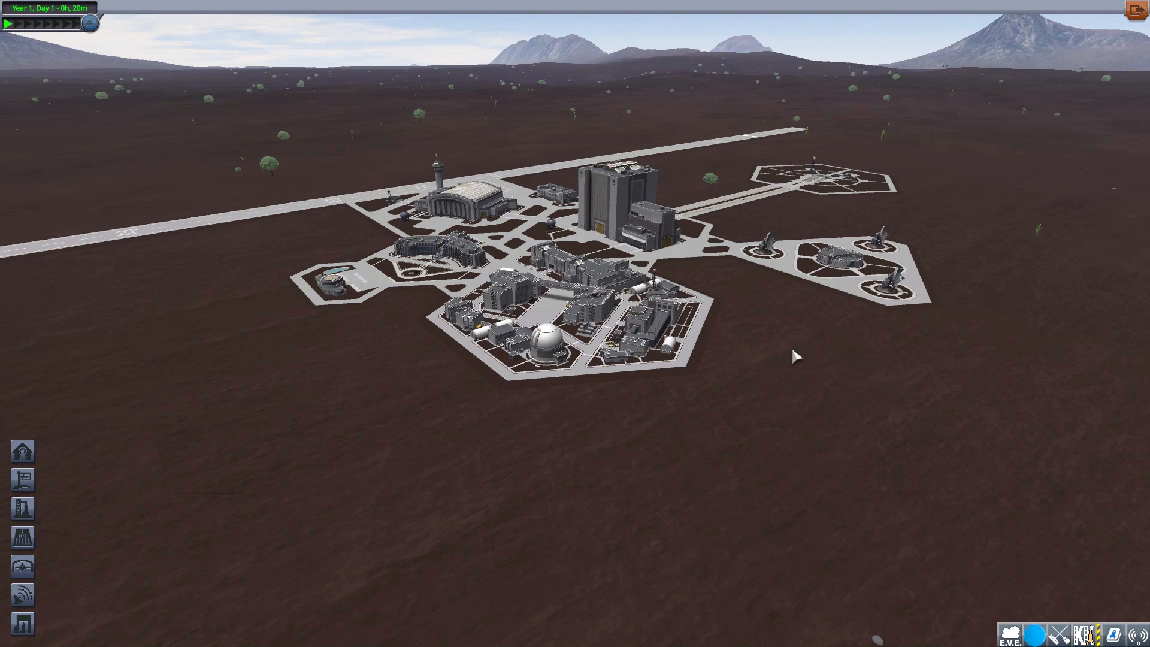
mouse_move(783, 434)
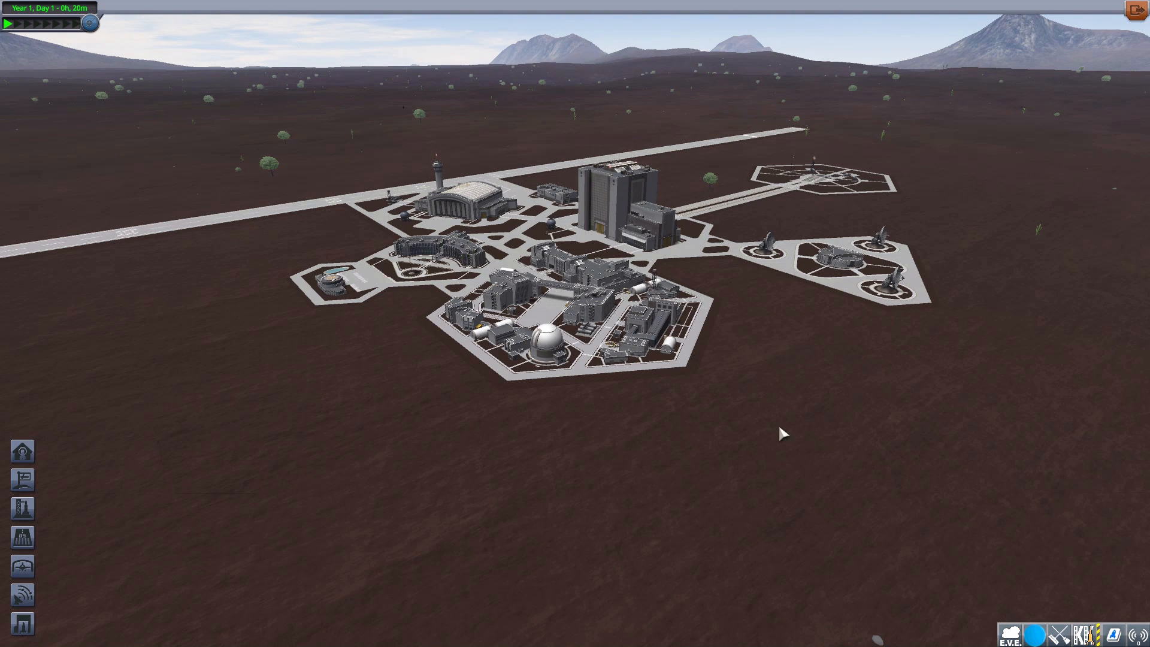
mouse_move(333, 148)
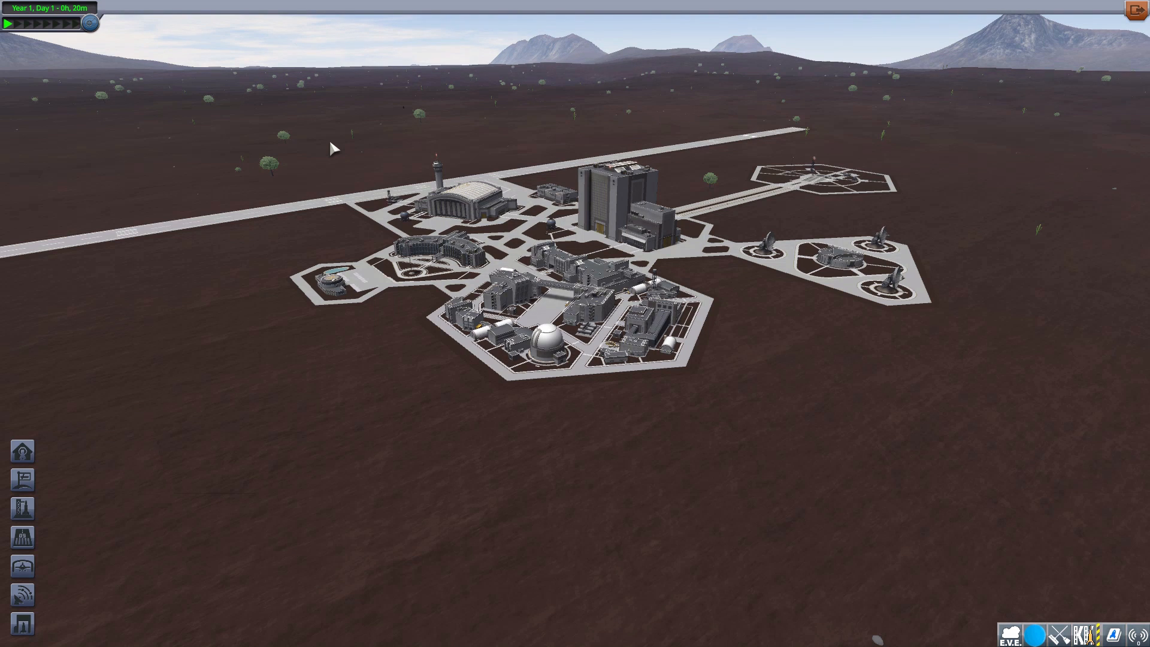
mouse_move(847, 265)
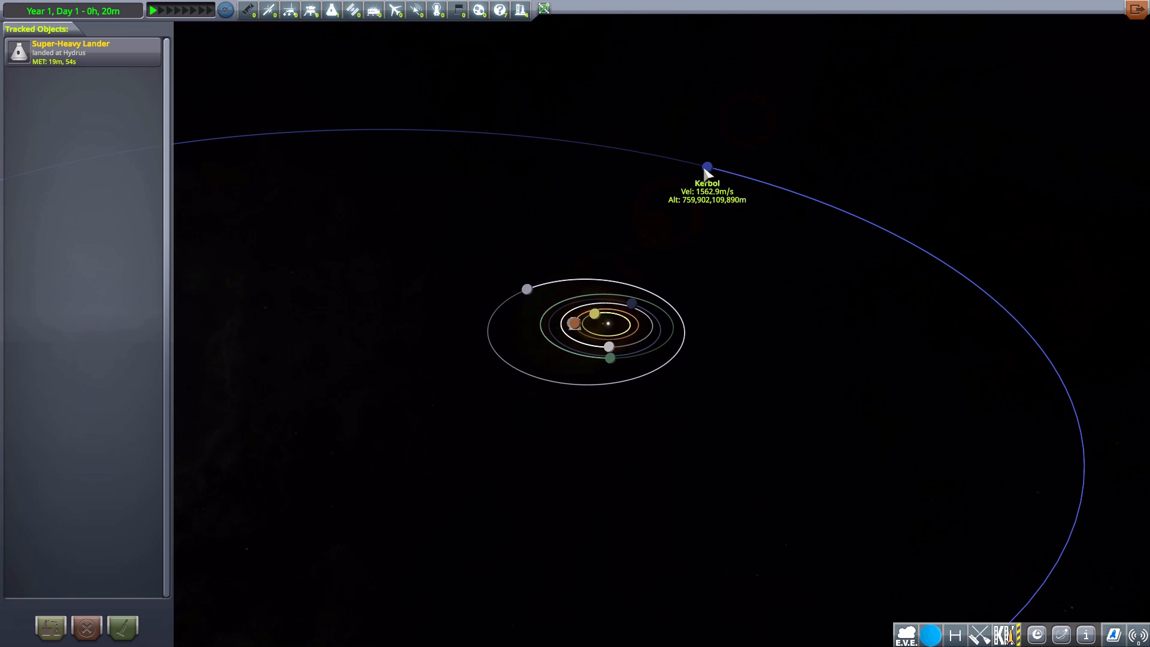
mouse_move(702, 162)
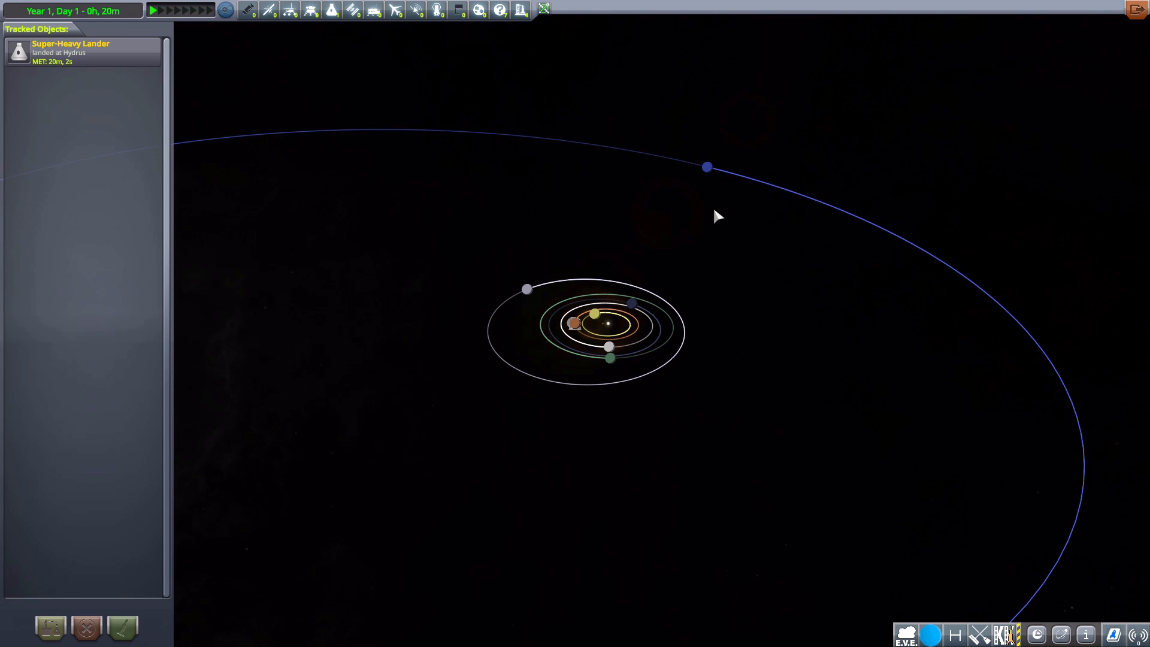
Zoom the tracking station map in on the two central stars
scroll("down", 3)
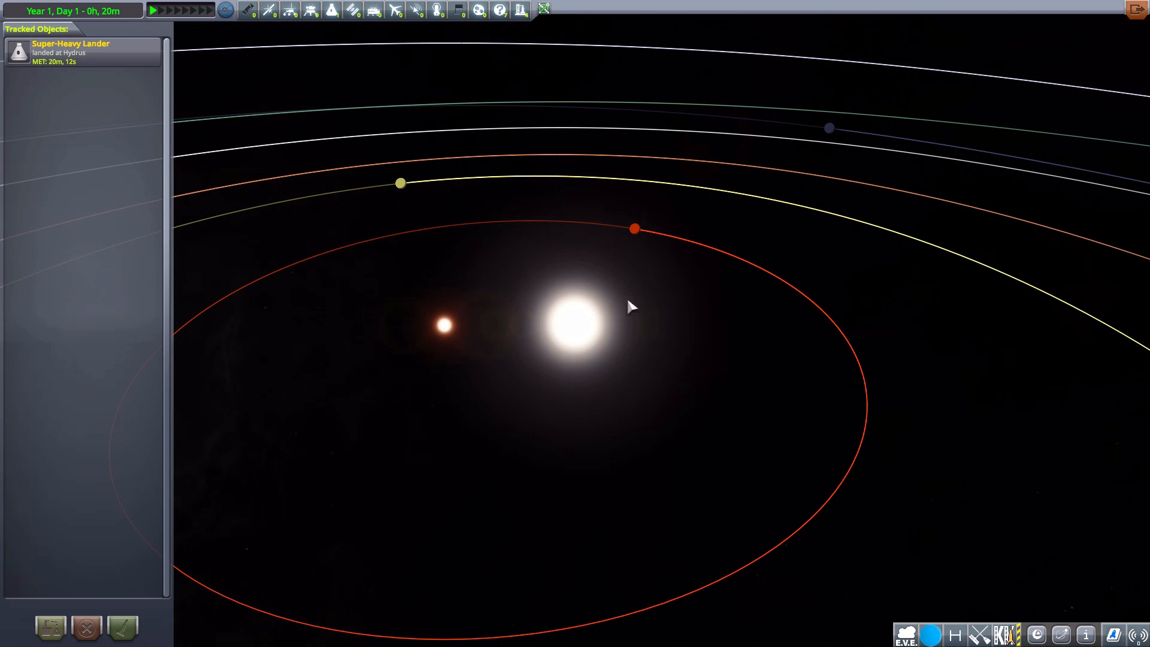
mouse_move(583, 310)
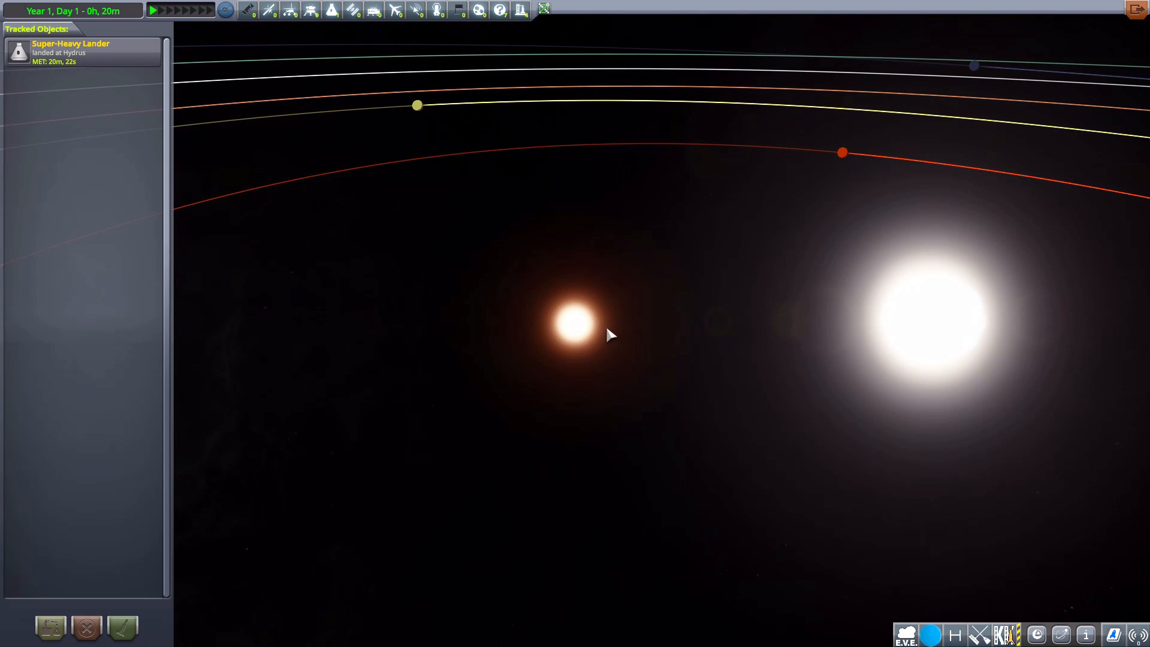
mouse_move(696, 350)
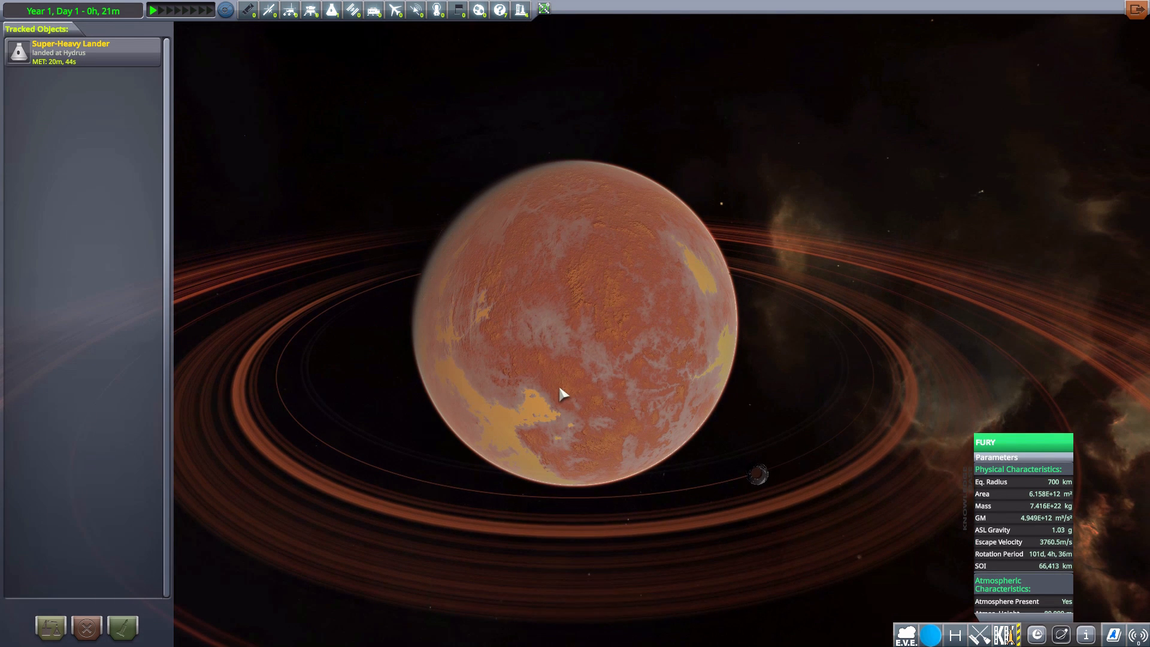
mouse_move(721, 360)
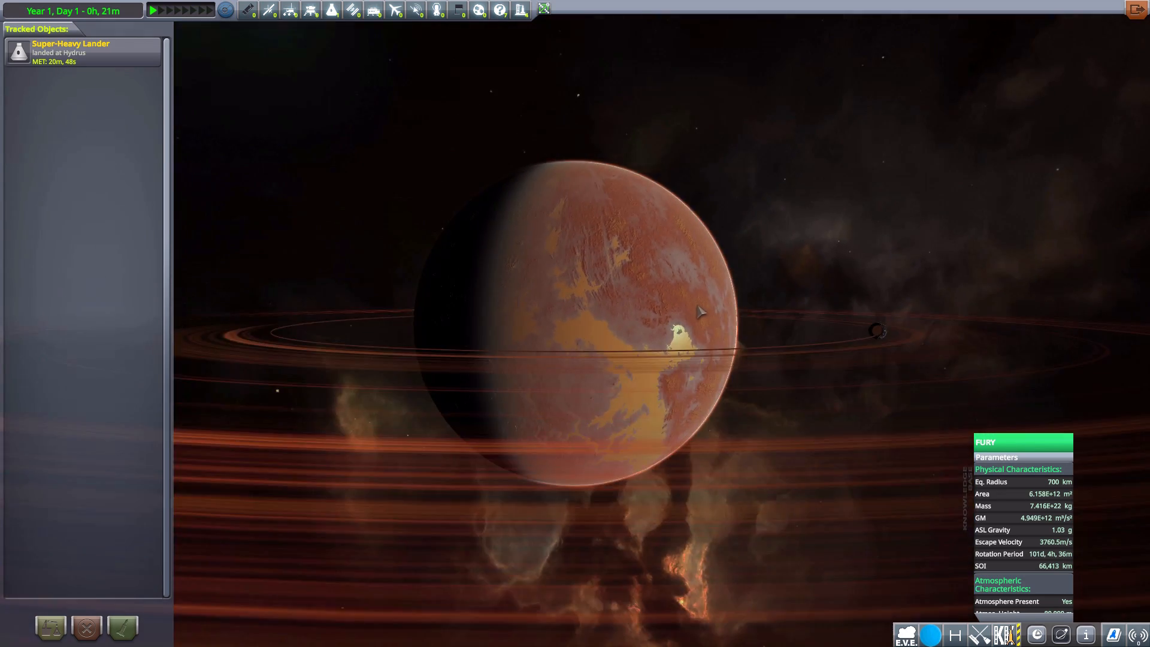
Zoom the map view around the ringed planet Fury
scroll("up", 3)
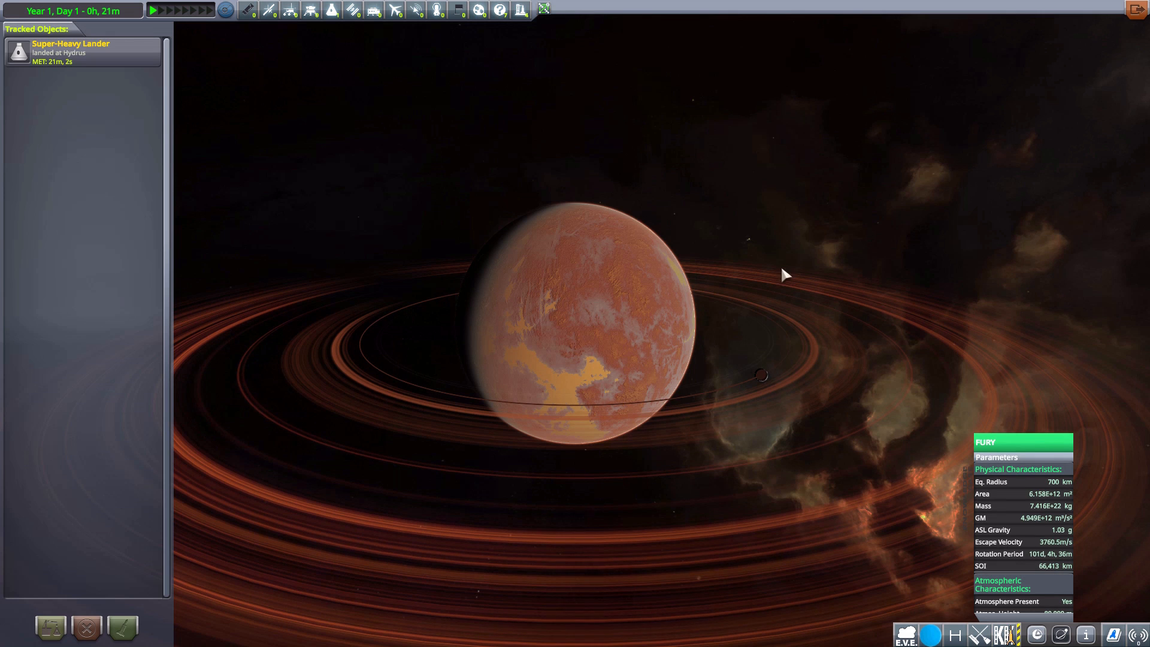
mouse_move(686, 439)
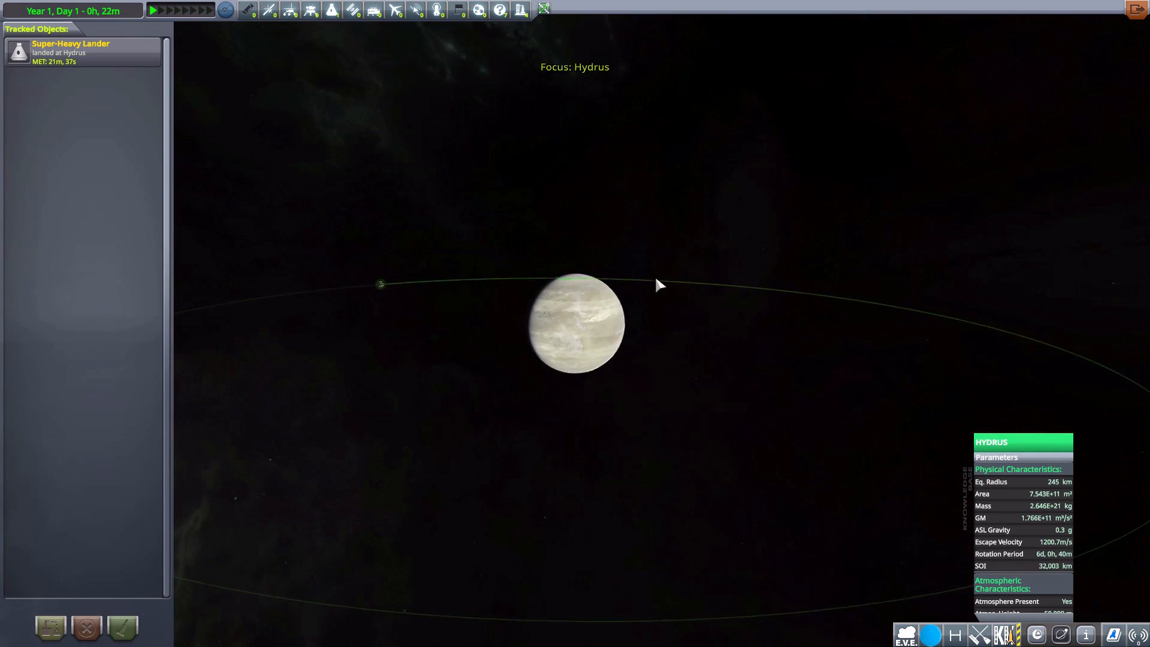
scroll("up", 3)
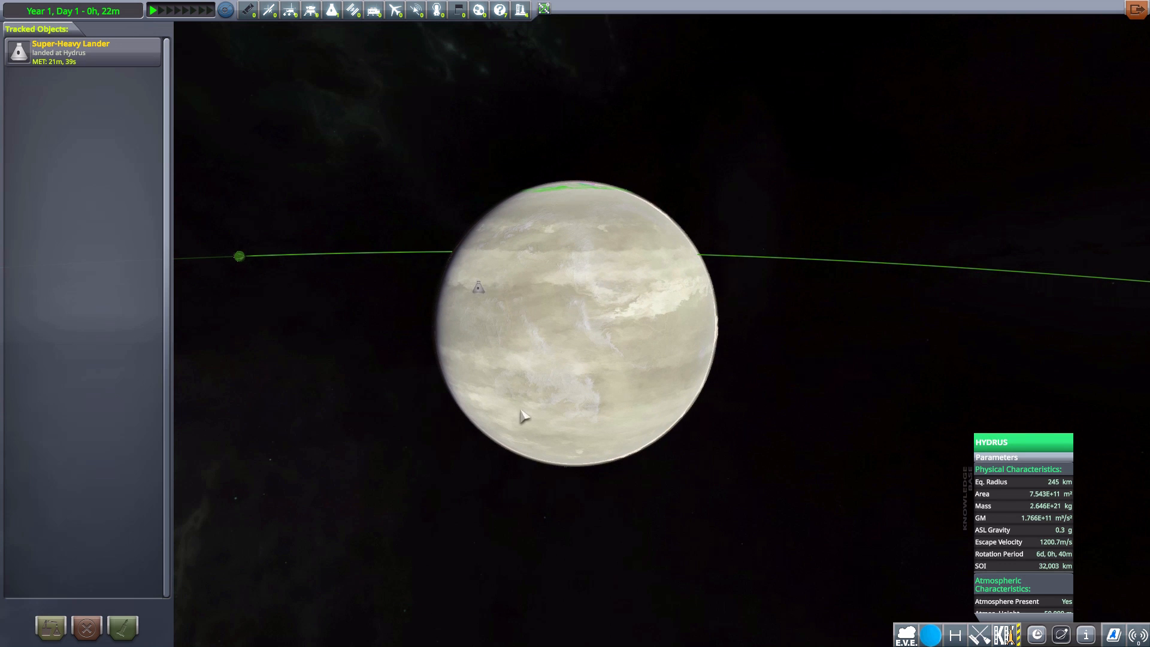
mouse_move(639, 162)
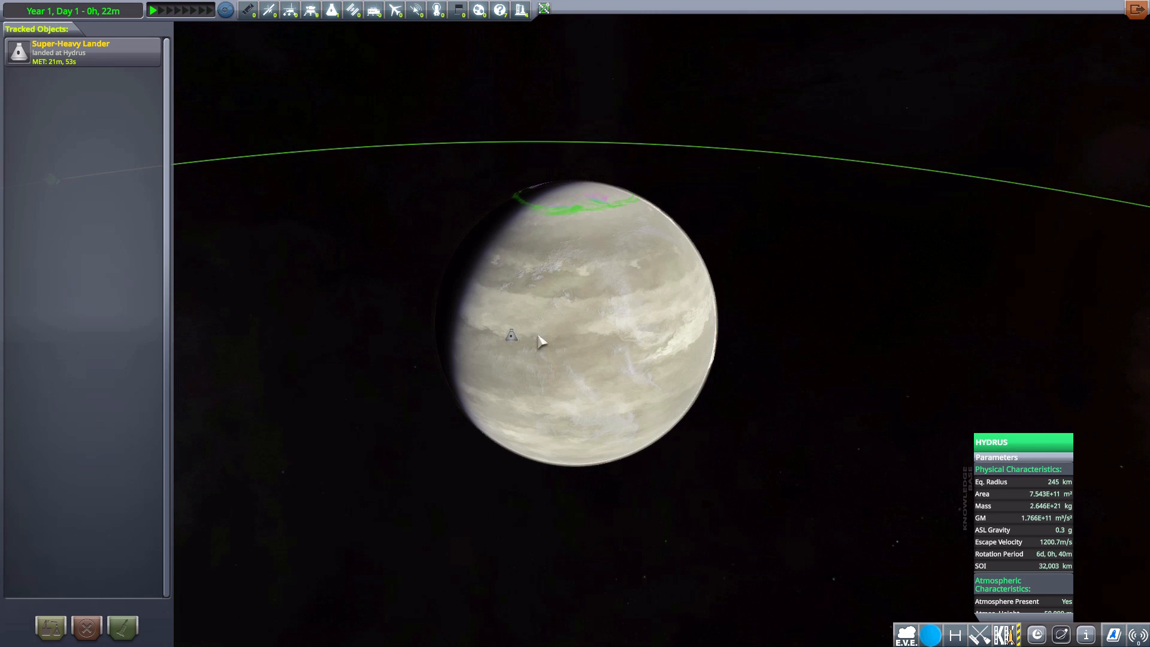
mouse_move(637, 372)
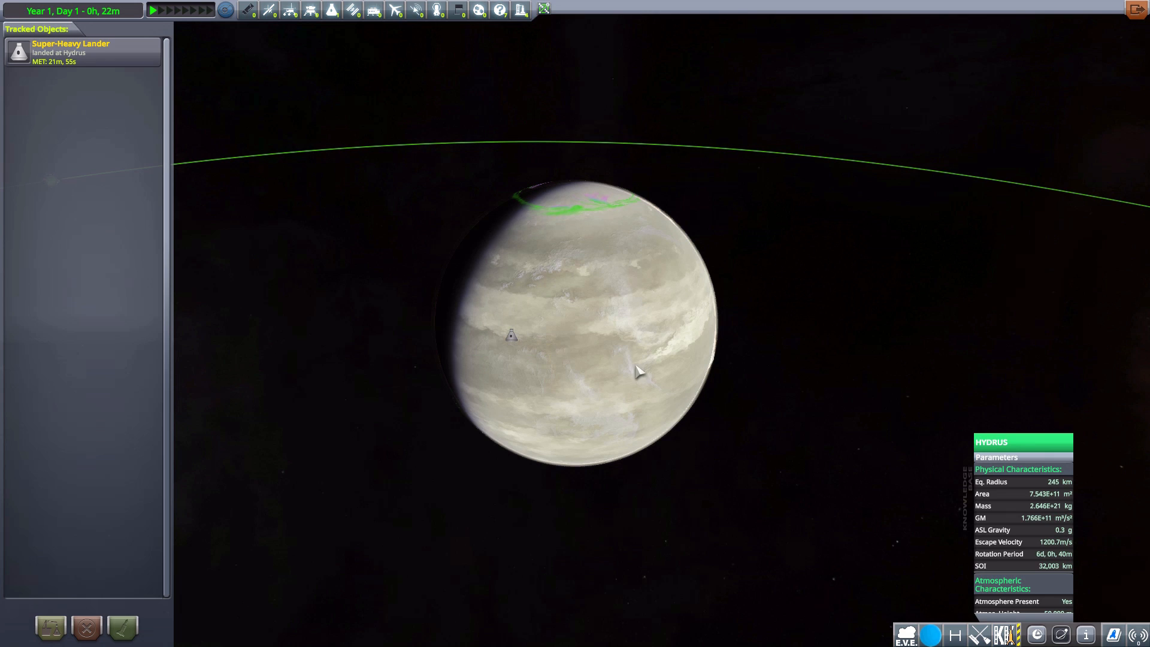
mouse_move(511, 335)
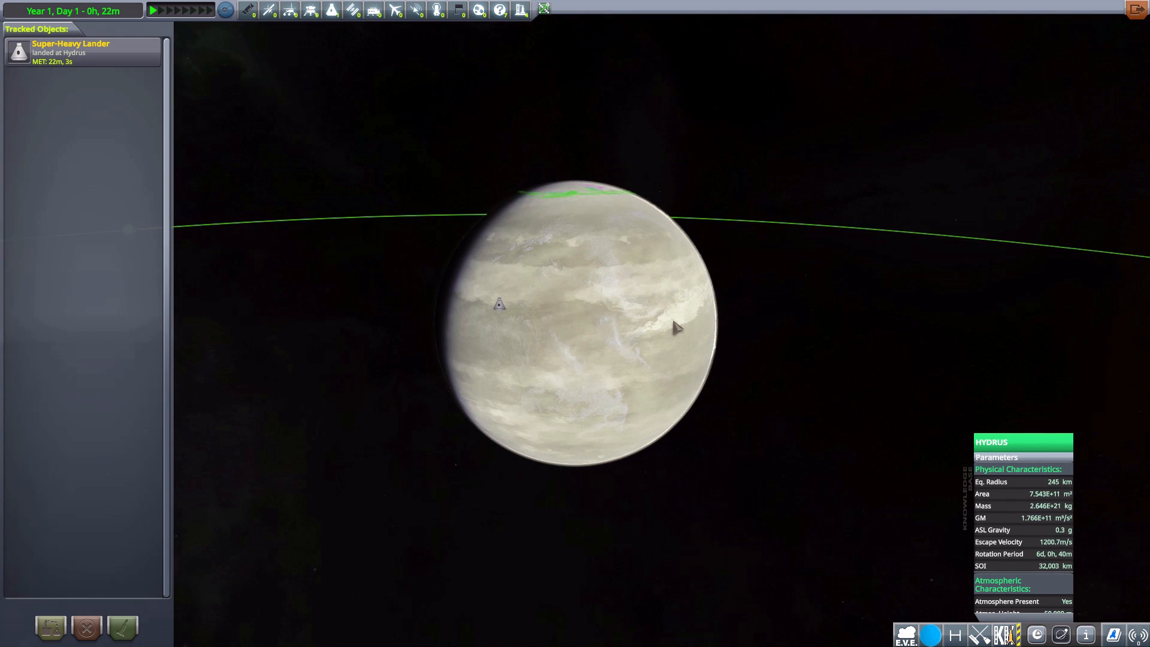
mouse_move(676, 282)
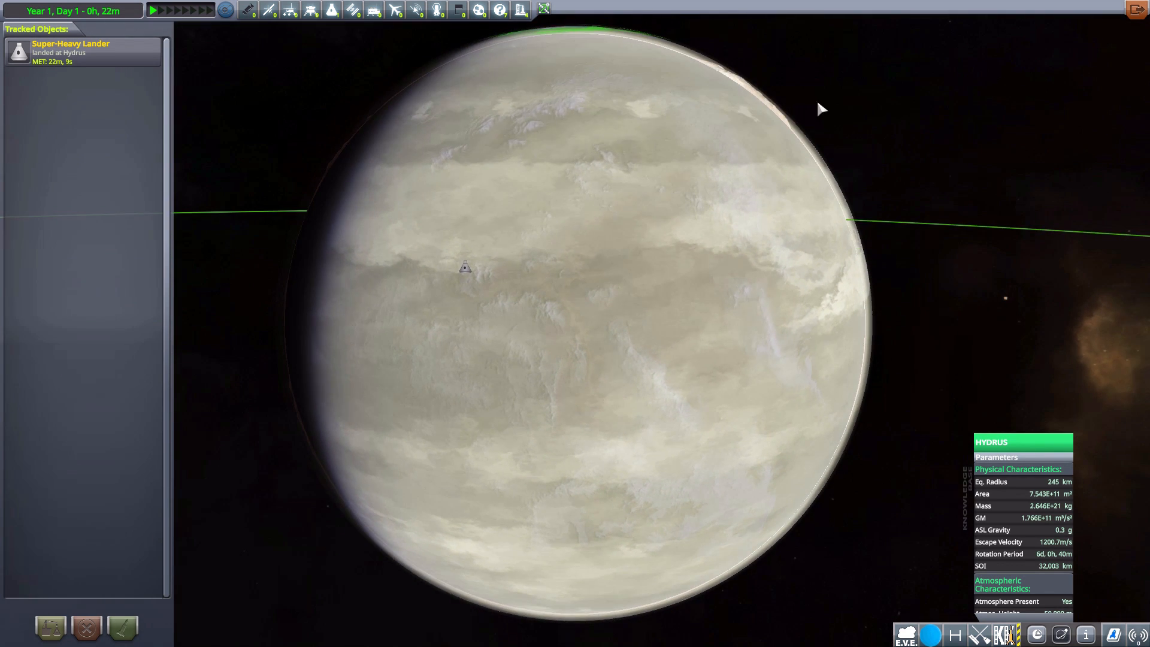
mouse_move(648, 267)
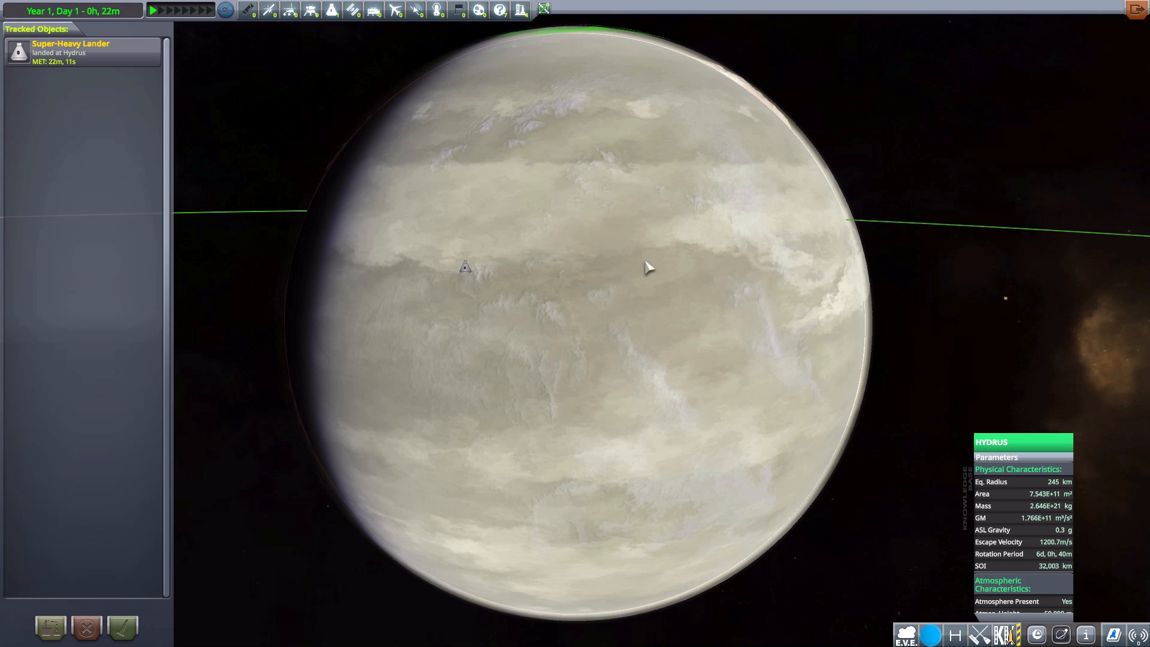
mouse_move(682, 264)
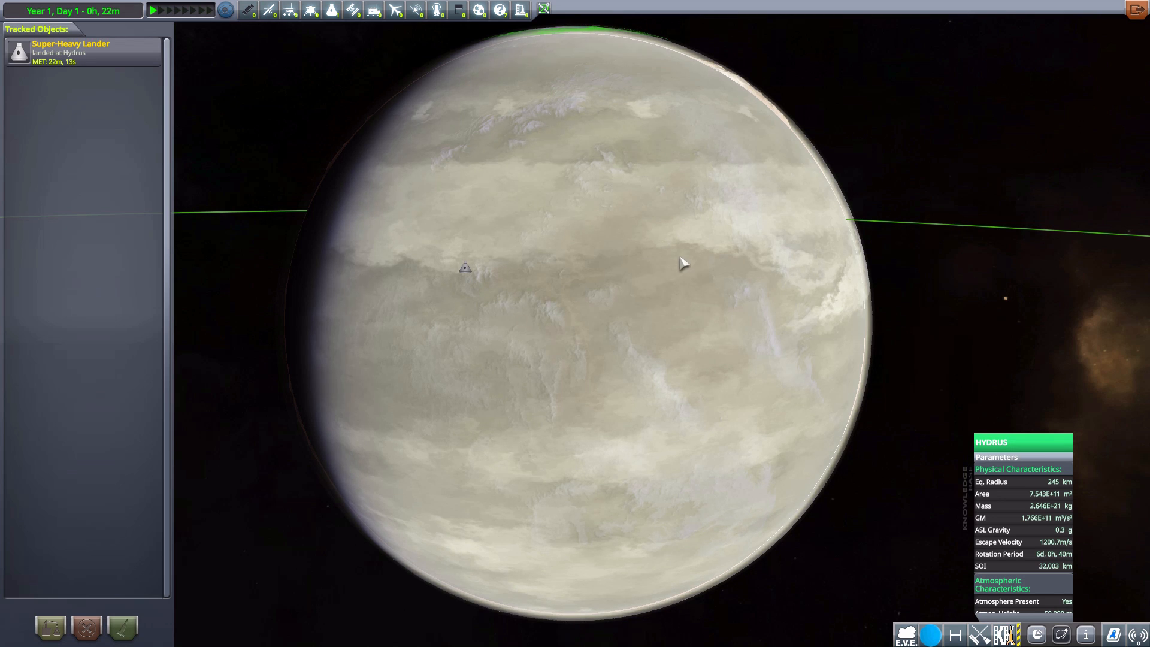
mouse_move(620, 333)
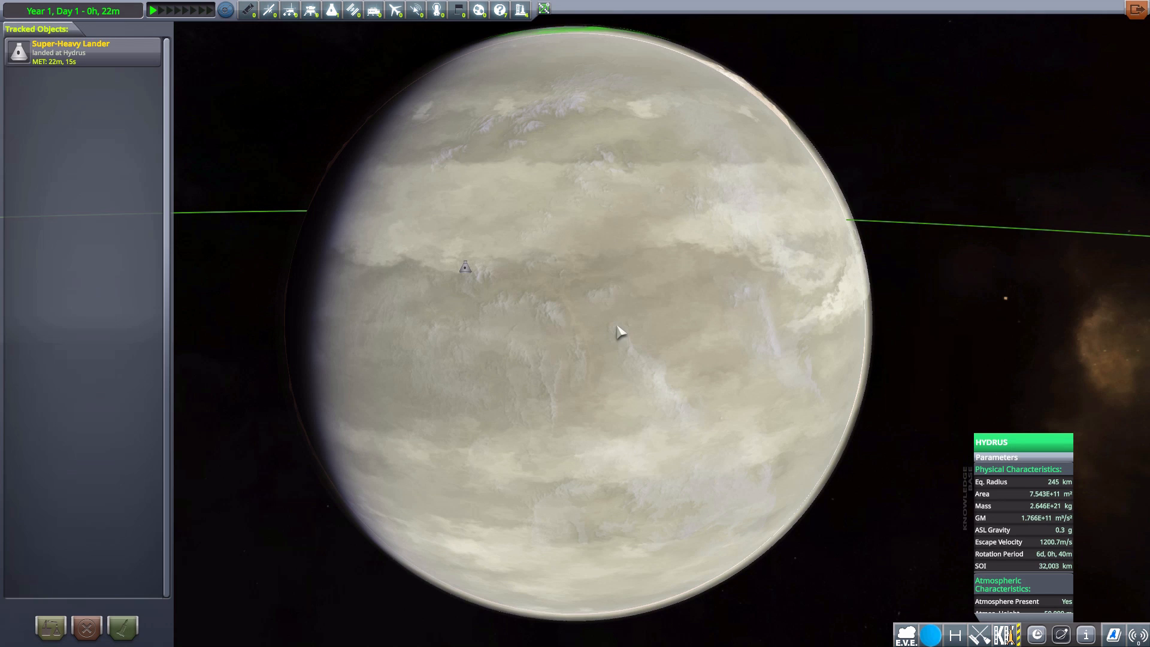
mouse_move(609, 298)
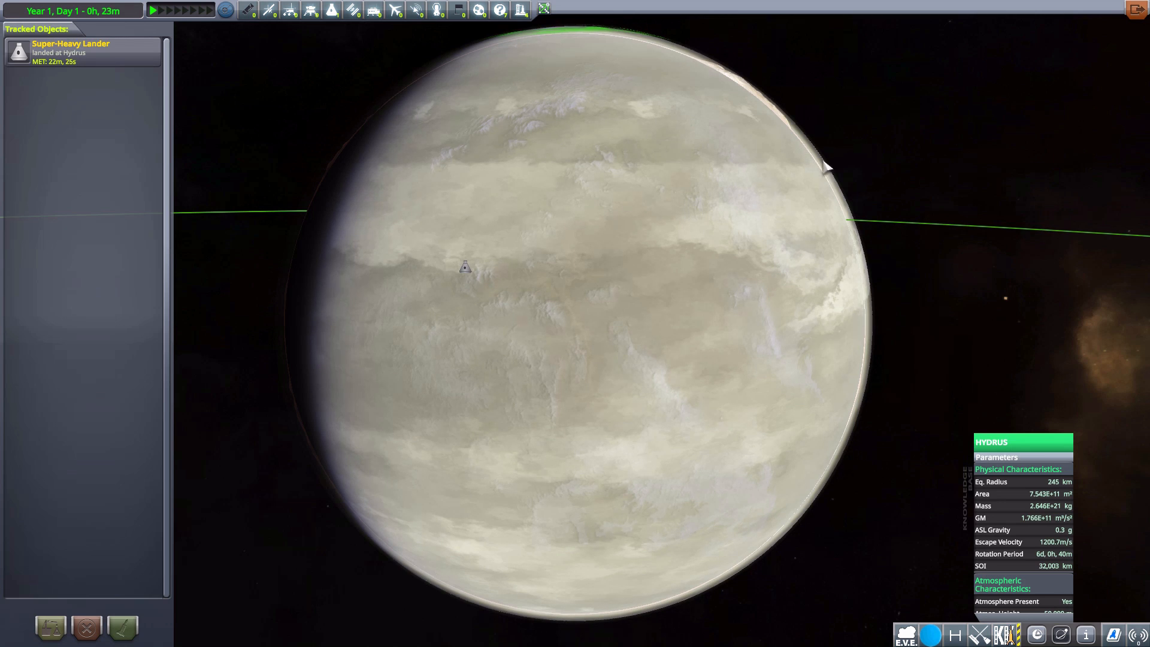
mouse_move(550, 287)
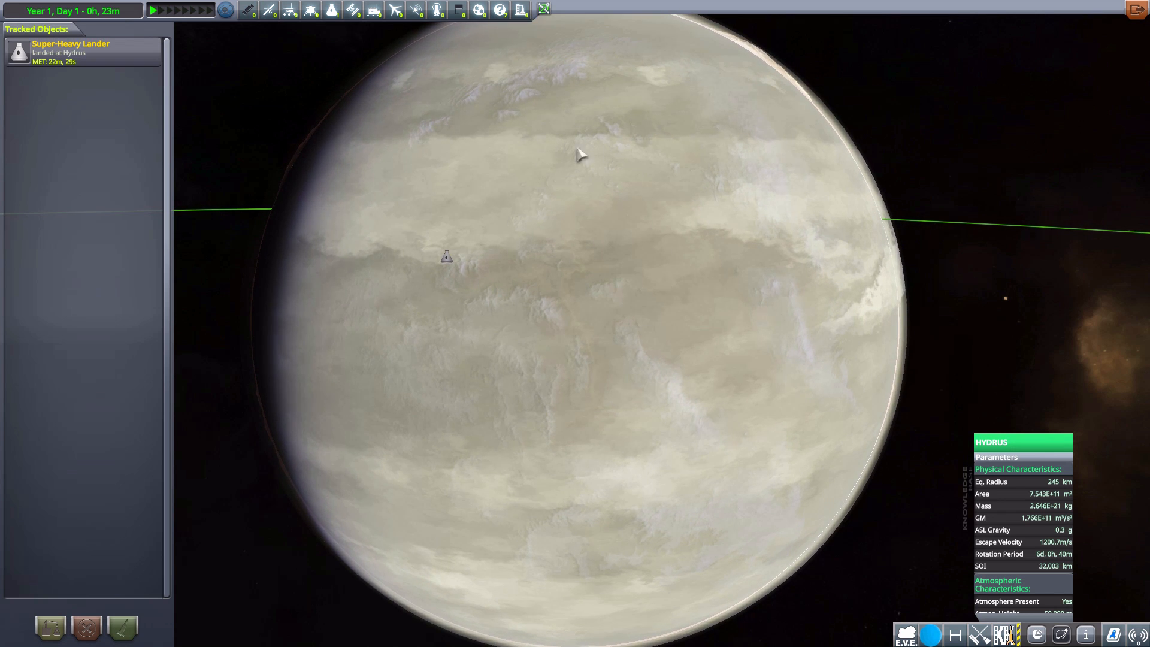
scroll("down", 3)
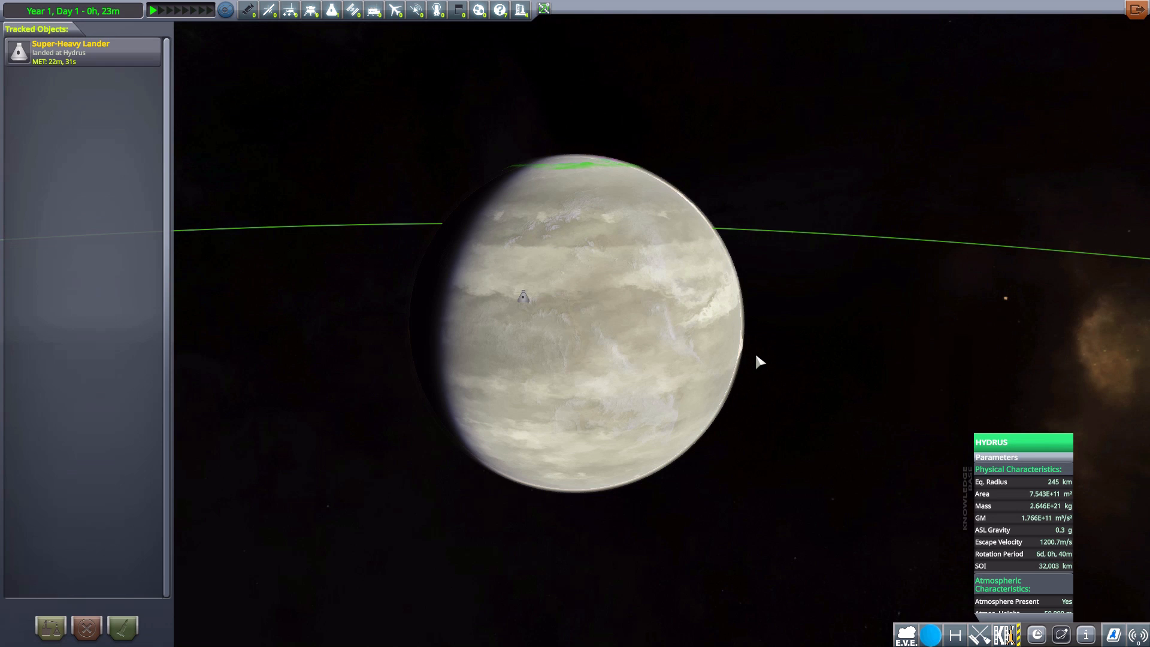
mouse_move(1034, 344)
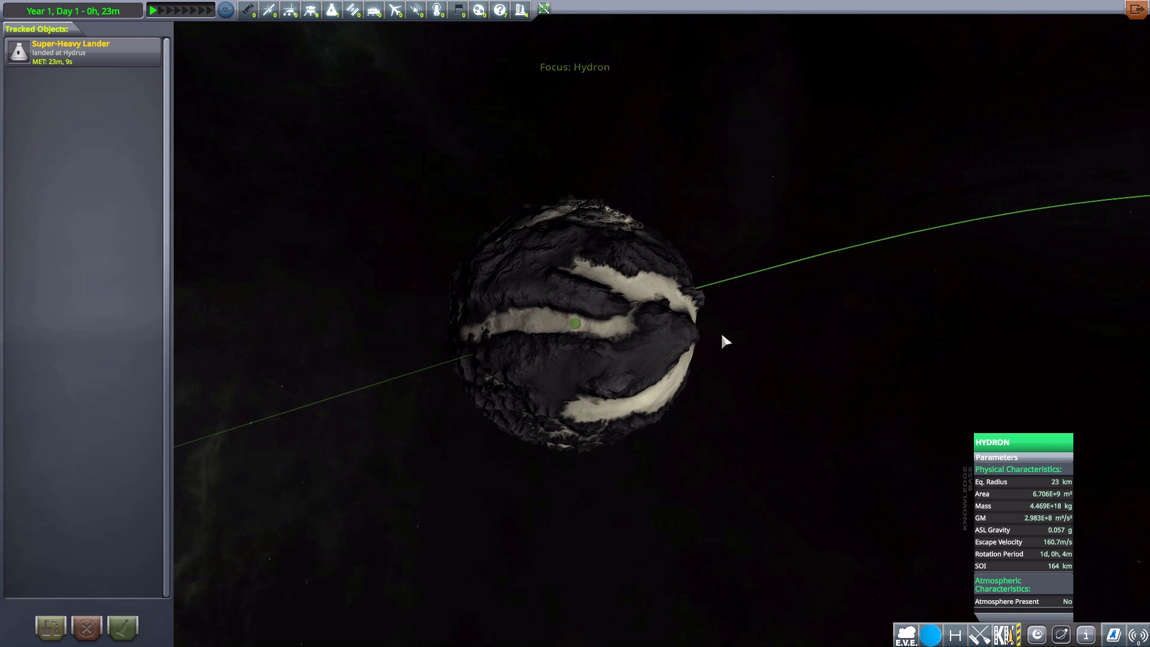
Orbit the view around the moon Hydron to study its surface
left_click_drag(725, 340, 574, 323)
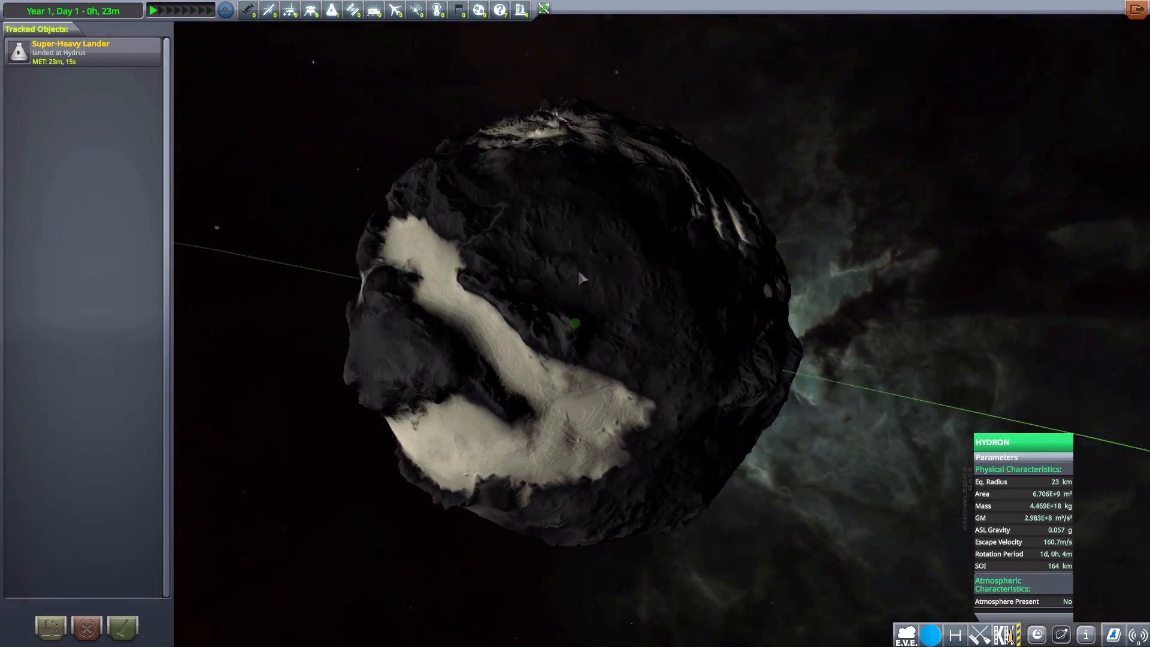
left_click_drag(578, 279, 739, 274)
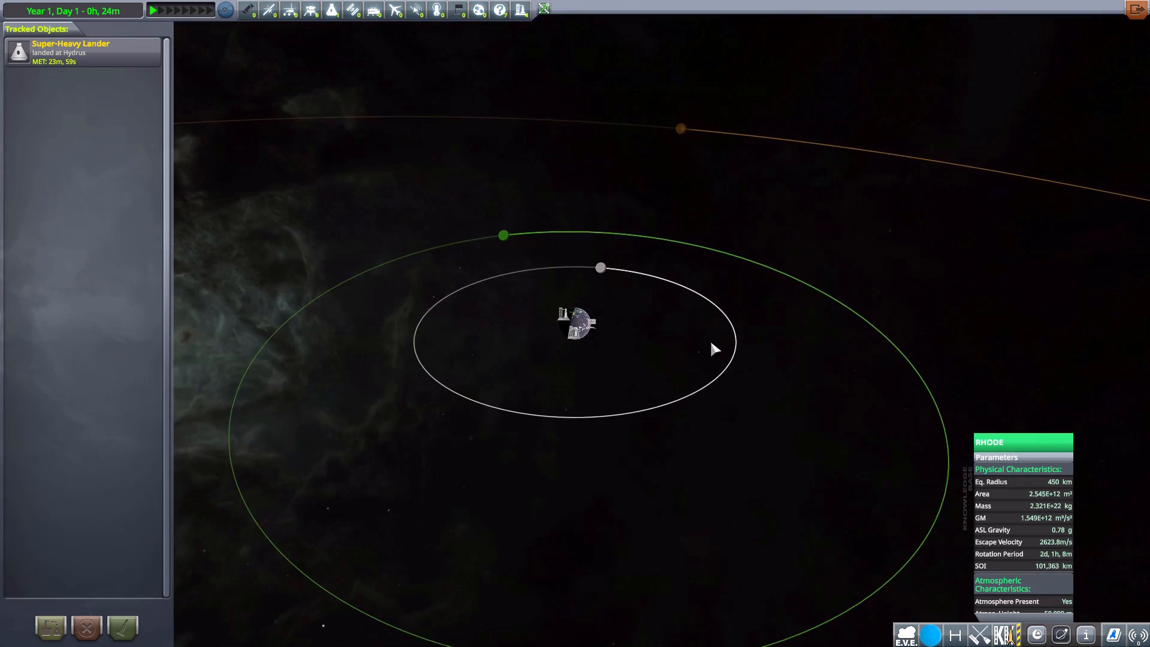
scroll("up", 3)
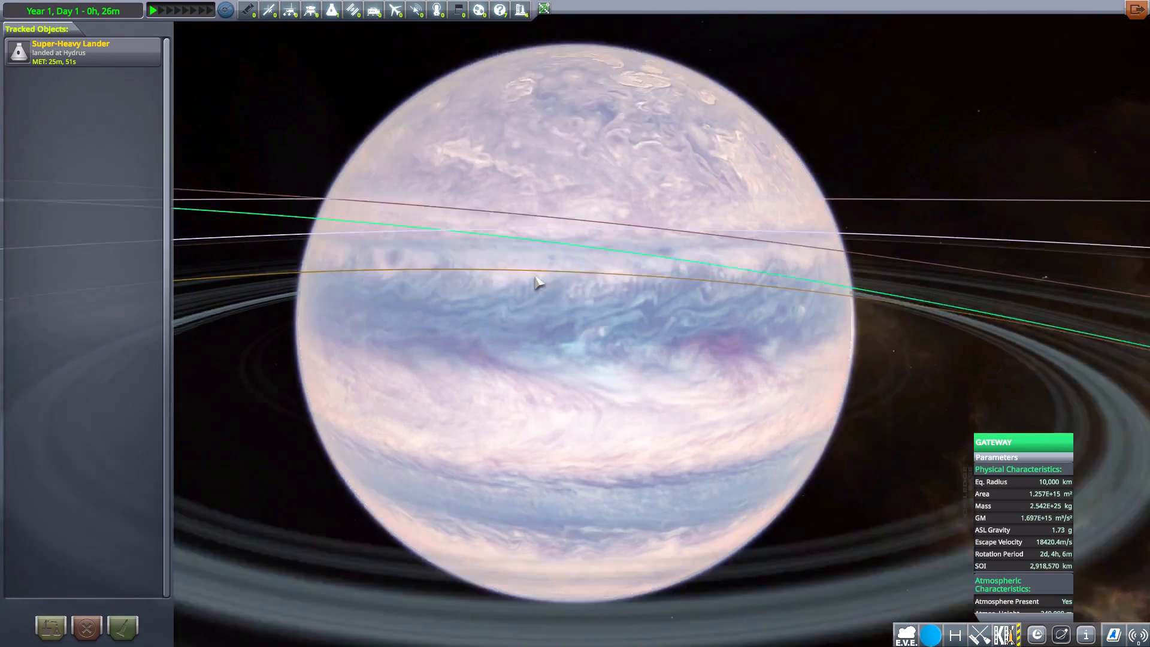
scroll("down", 3)
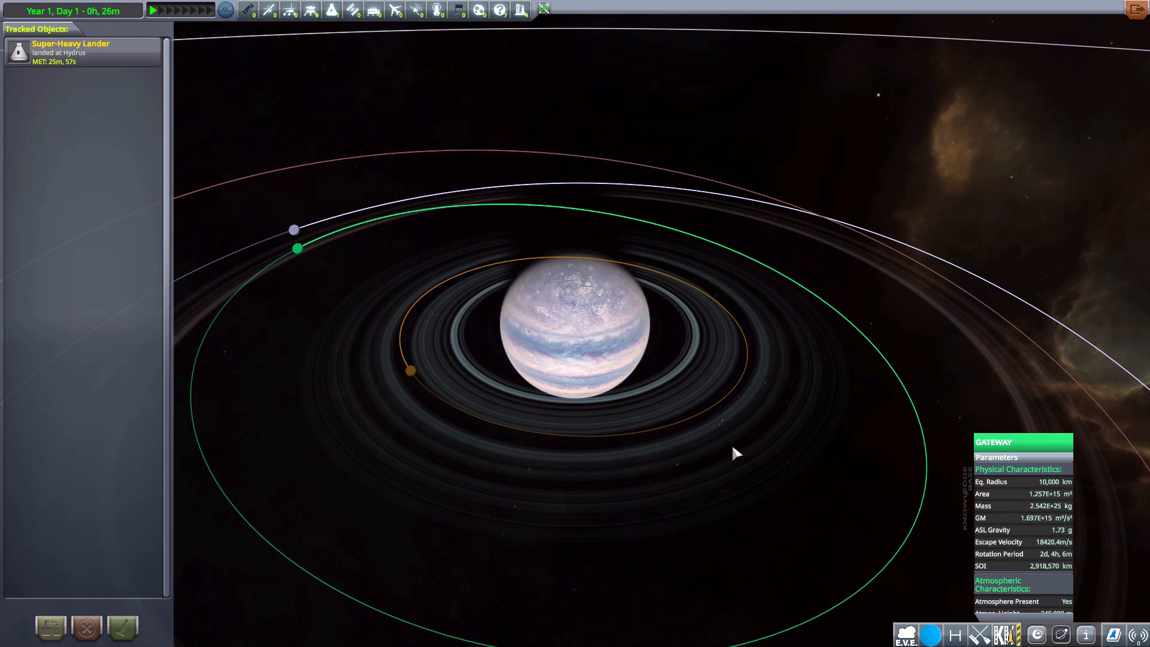
mouse_move(389, 444)
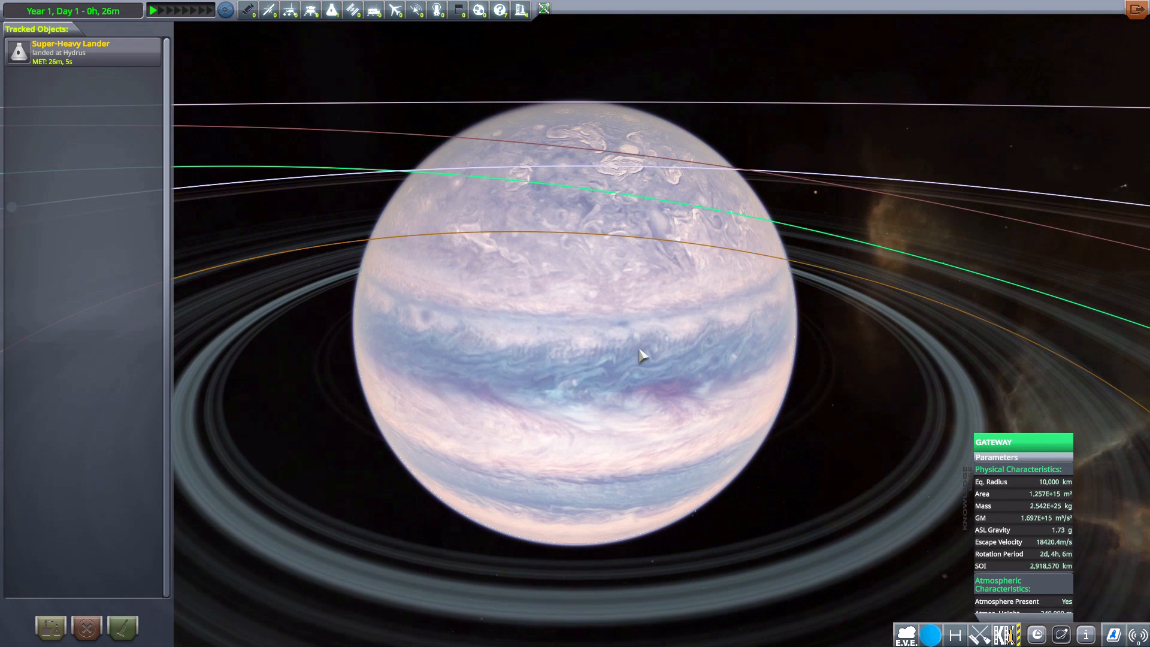
mouse_move(576, 447)
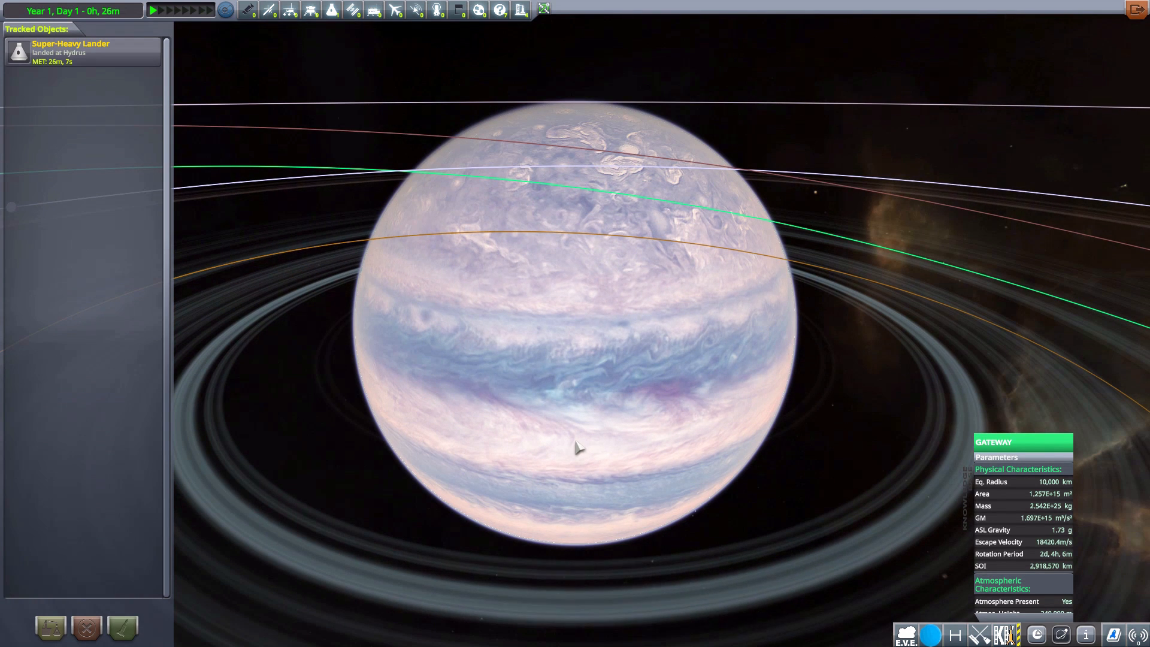
mouse_move(555, 382)
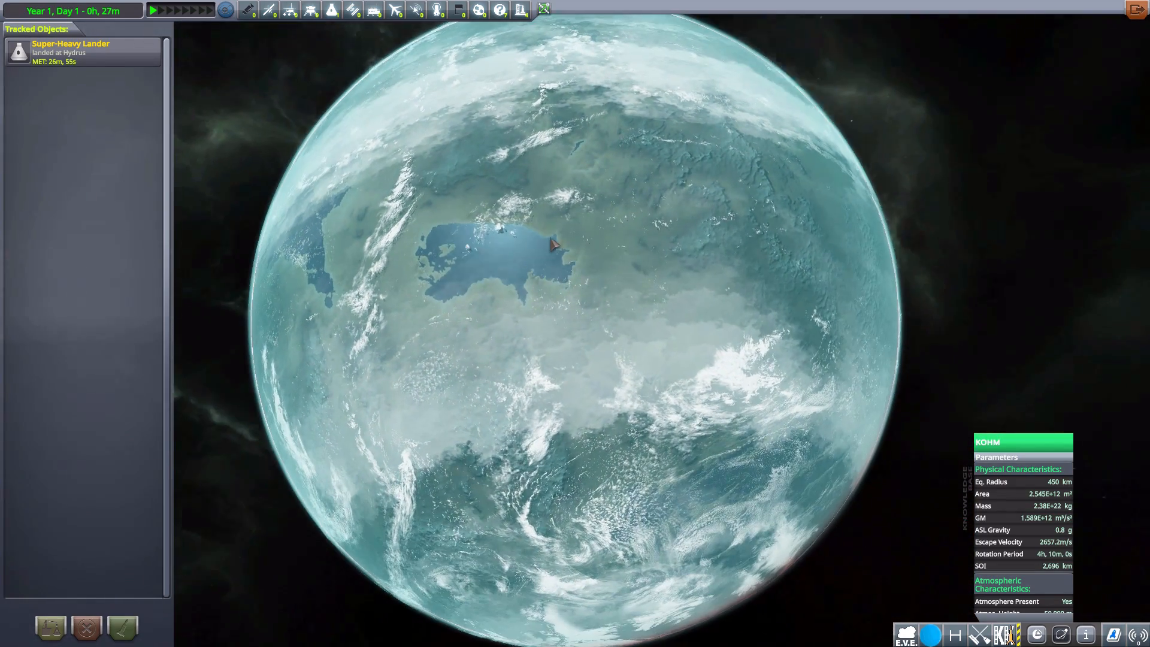
Zoom in on the blue-green, cloud-covered planet Kohm
scroll("down", 3)
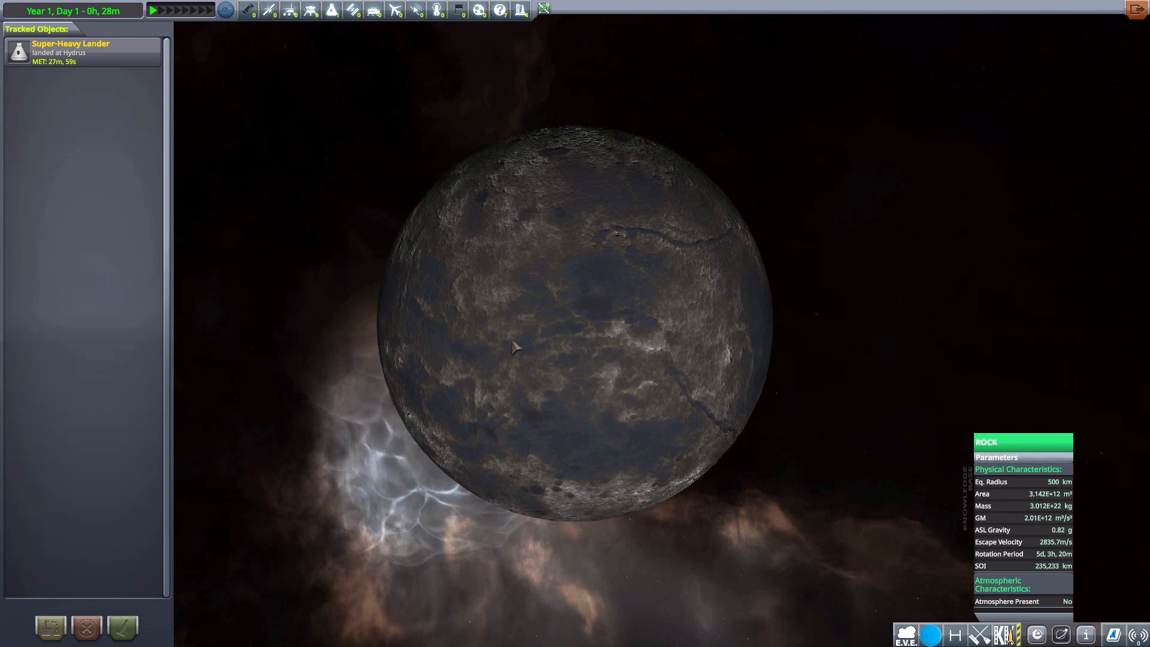
Rotate the map view around the moon Rock
left_click_drag(513, 348, 678, 327)
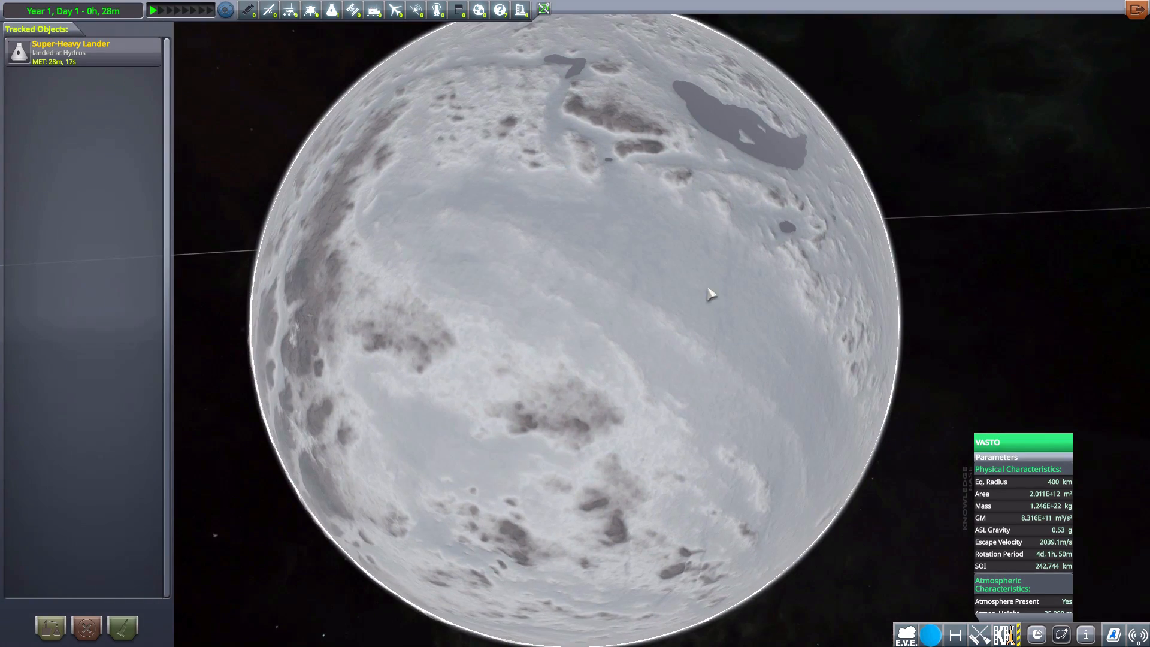
Zoom the map view around the star Kerbol
scroll("down", 3)
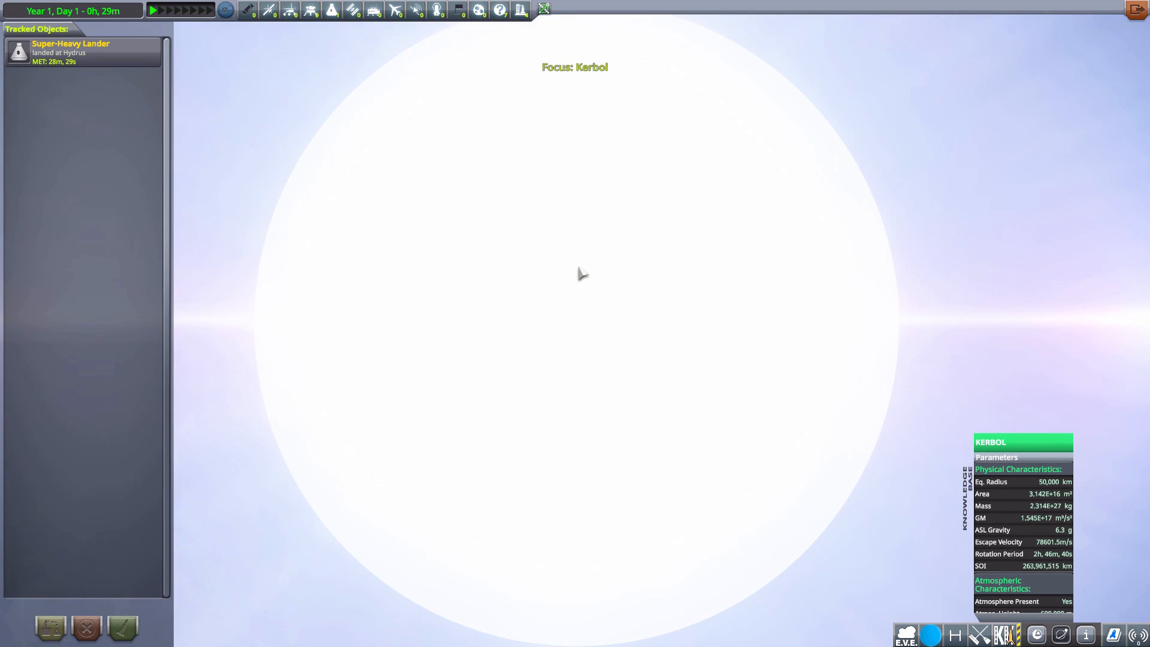
scroll("down", 3)
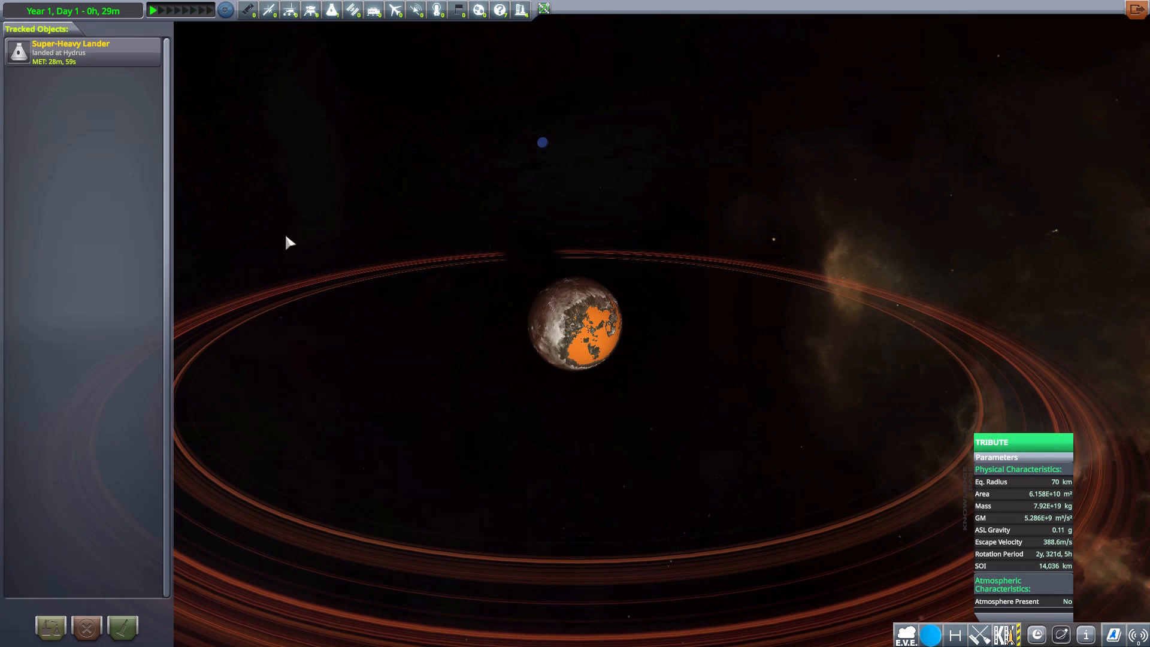
Zoom the map view on the ringed body Tribute
scroll("up", 3)
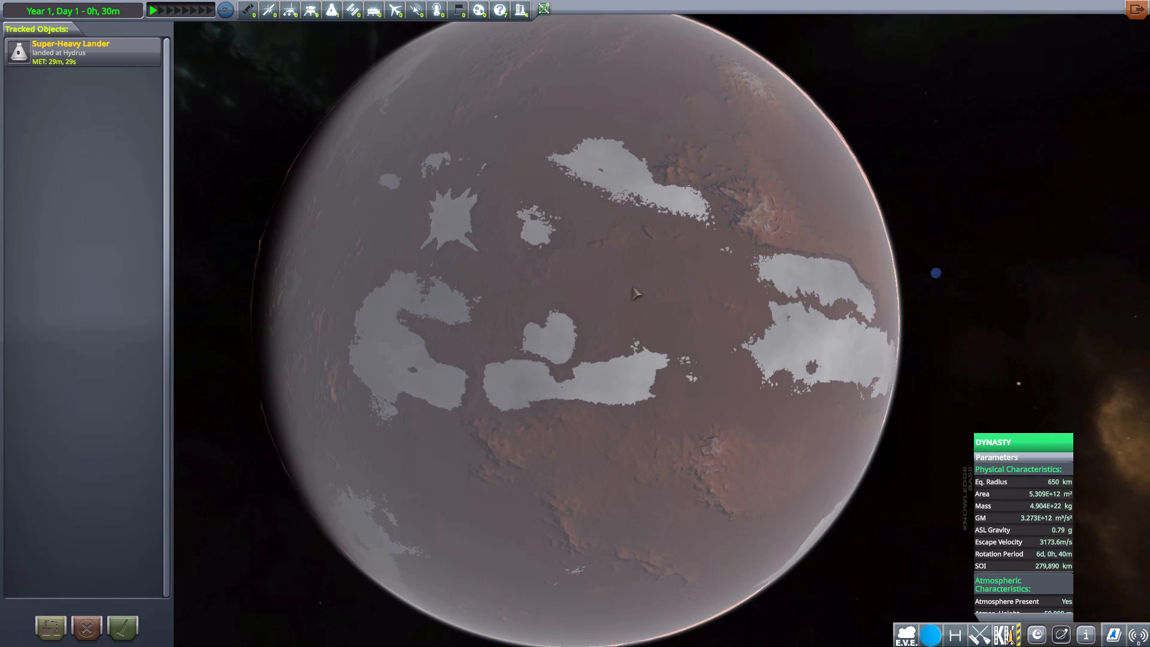
Show the background Info descriptions for Dynasty and then Drohze in the Knowledge panel
scroll("down", 3)
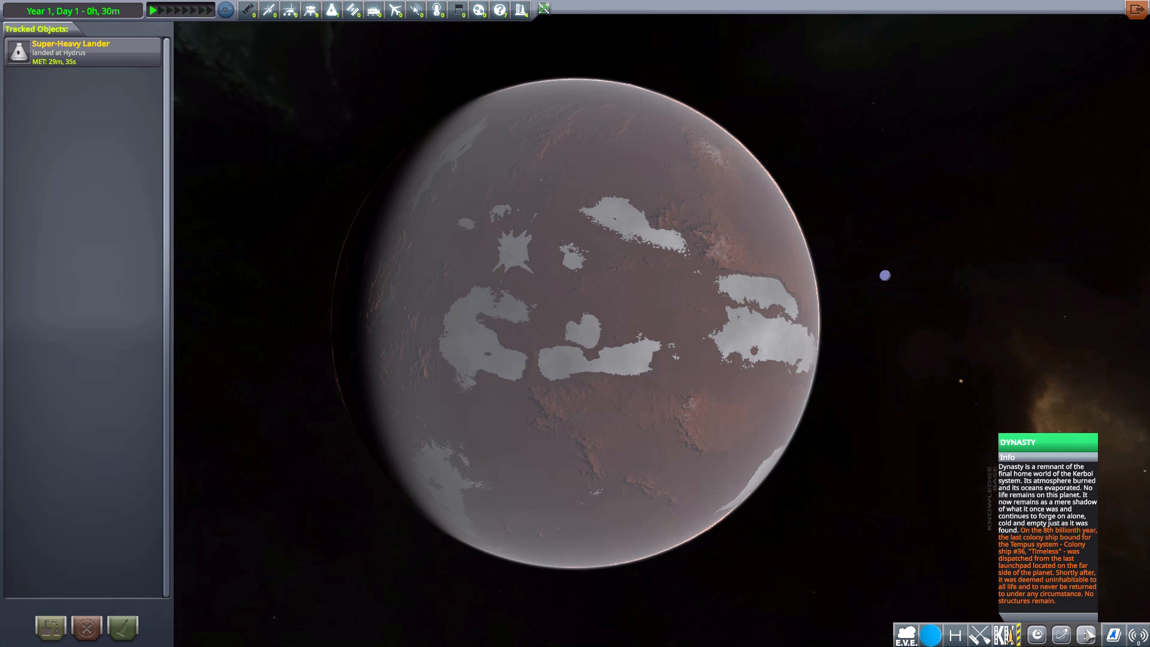
left_click(995, 457)
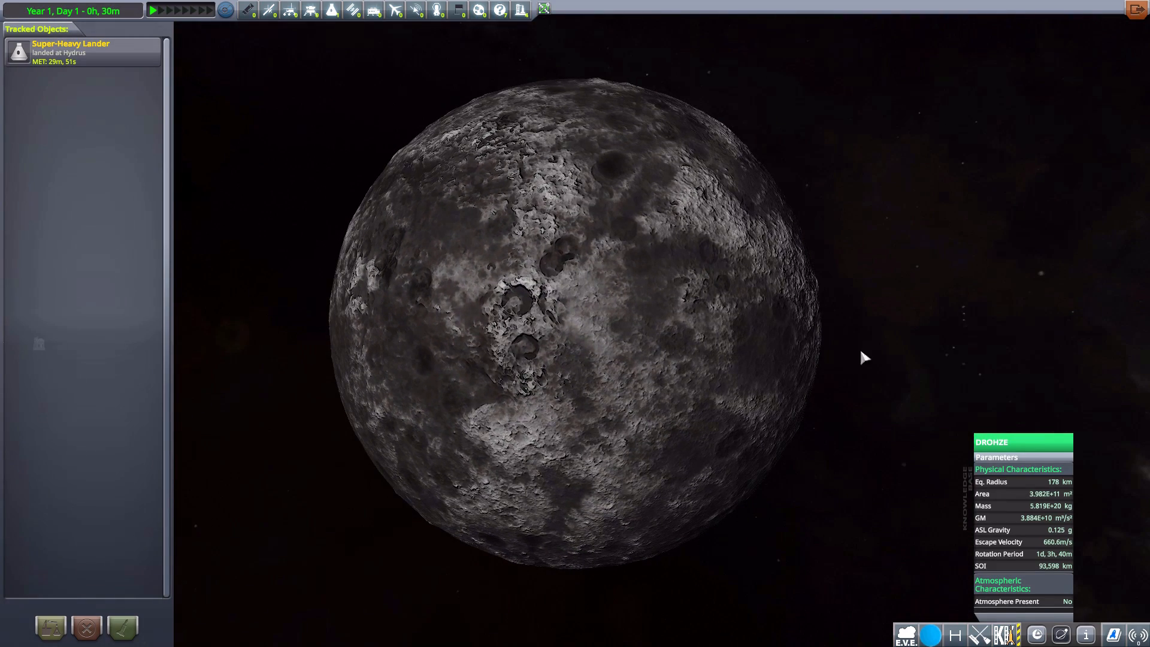
left_click(1006, 457)
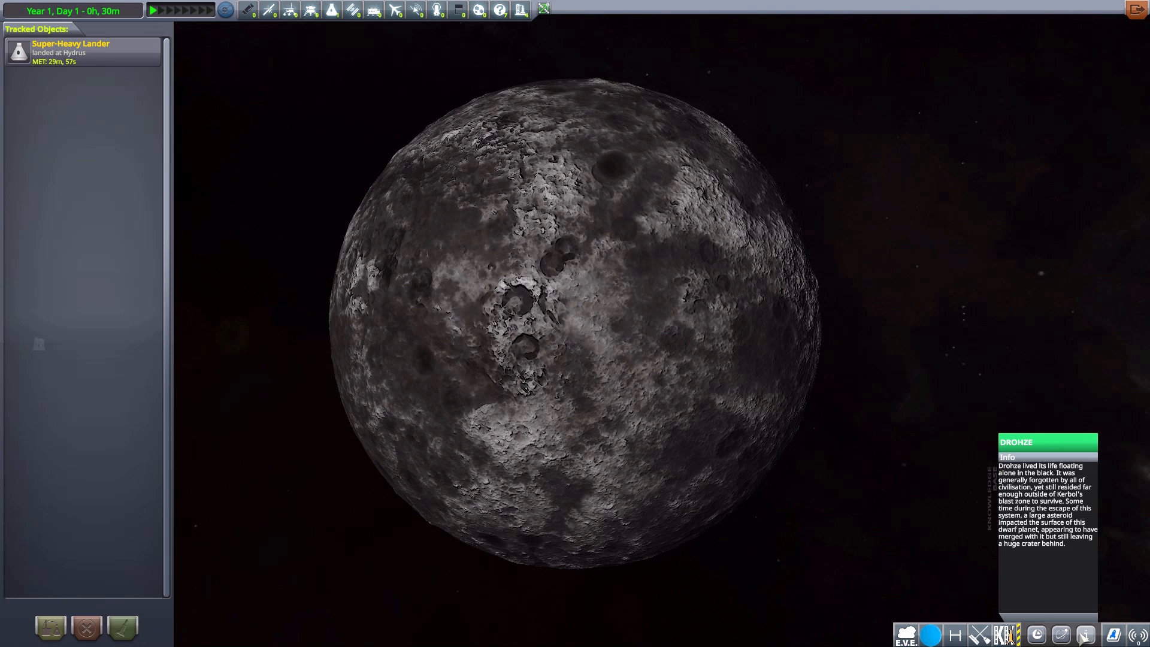
left_click(996, 457)
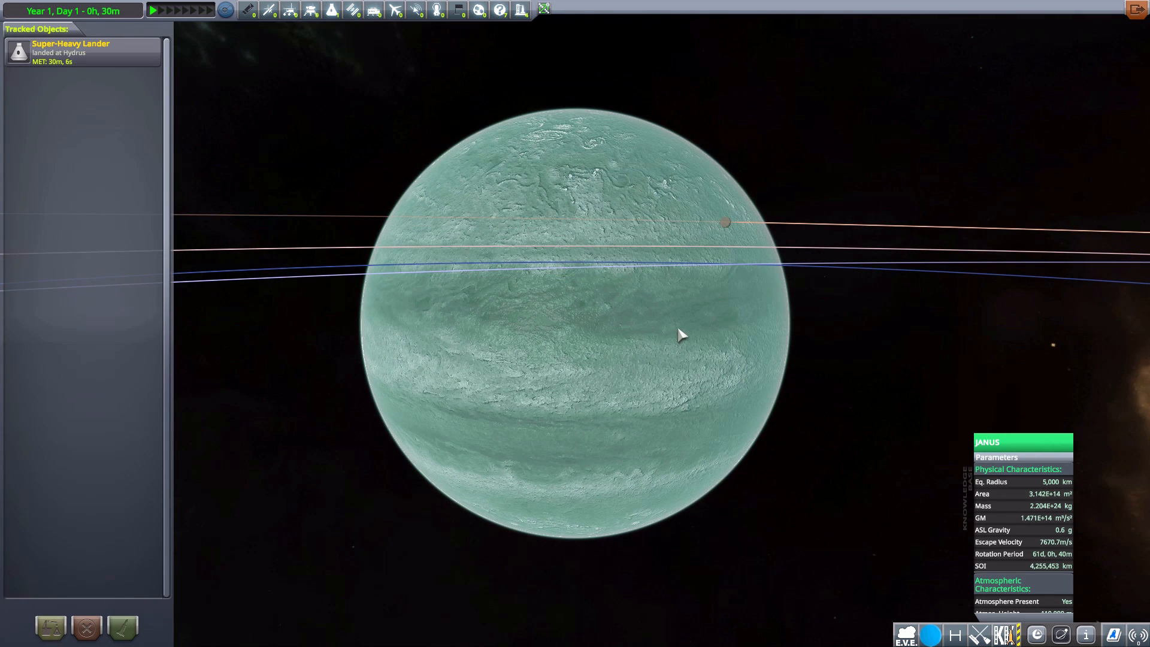
Zoom out from Janus until its moons' orbit lines are visible
scroll("down", 3)
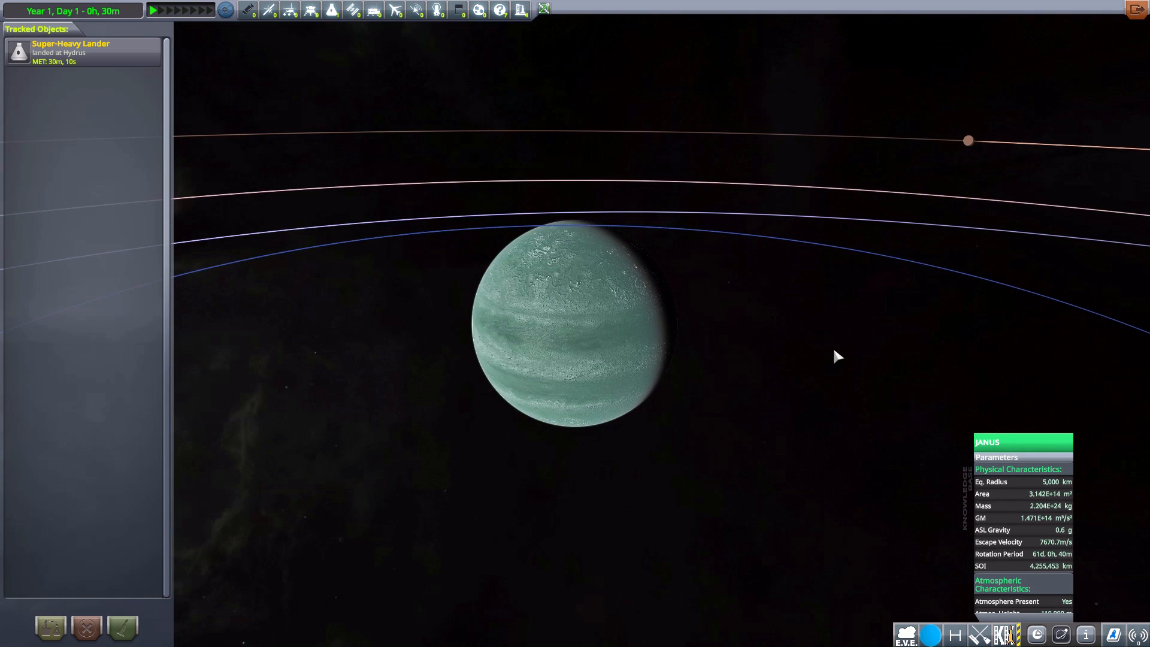
scroll("down", 3)
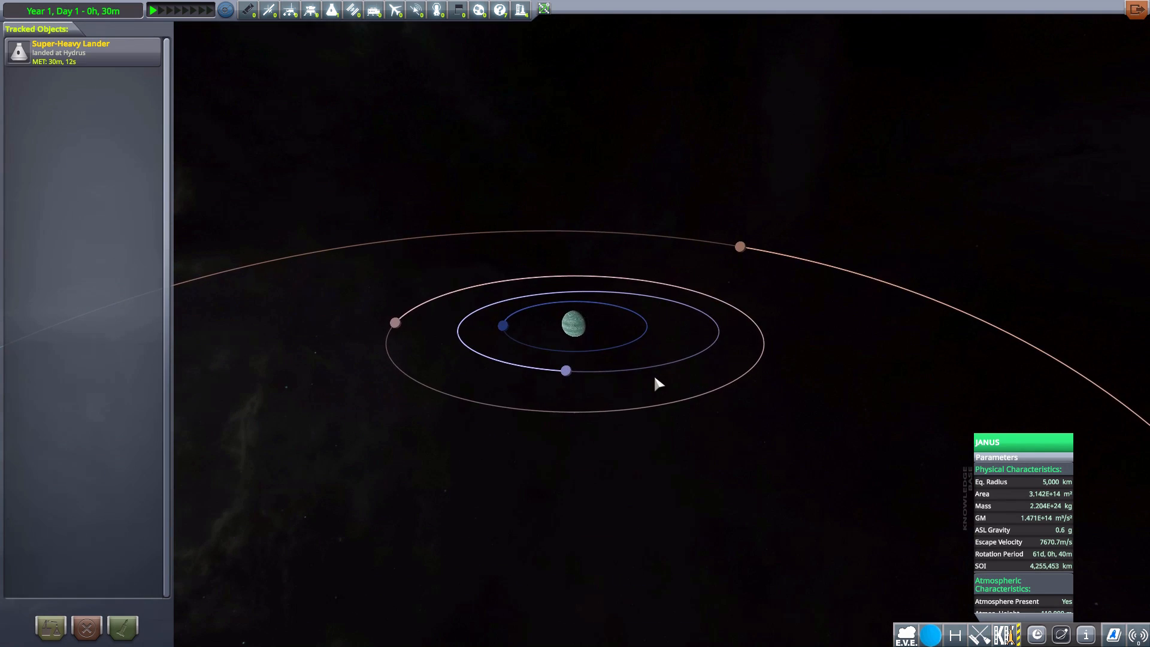
scroll("up", 3)
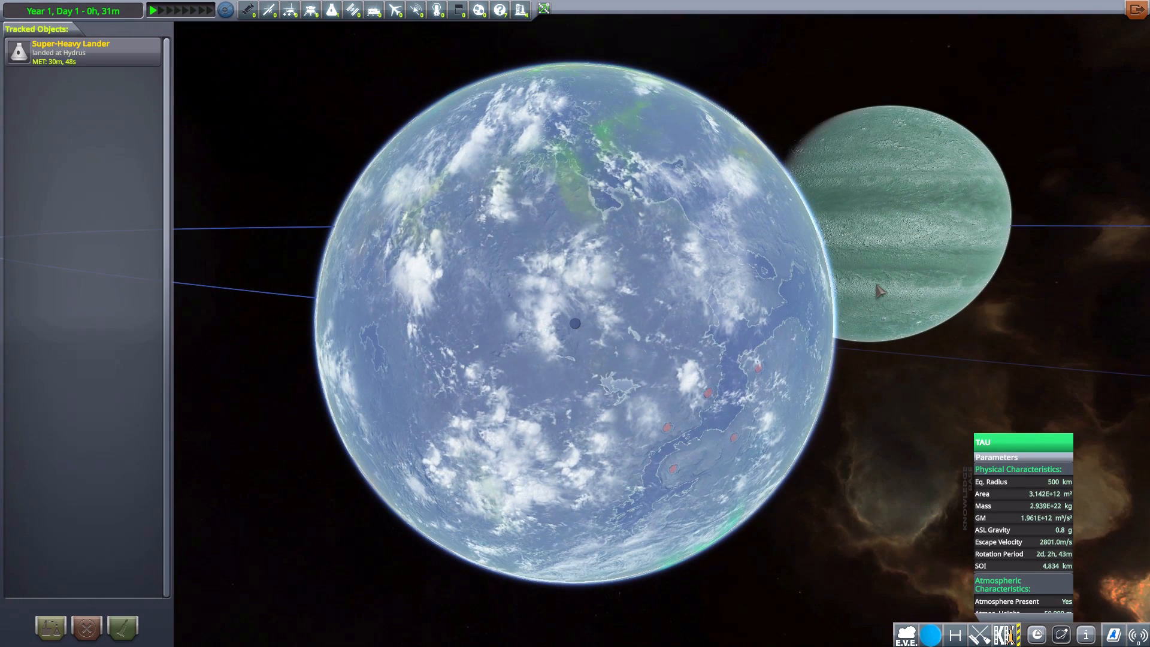
mouse_move(893, 222)
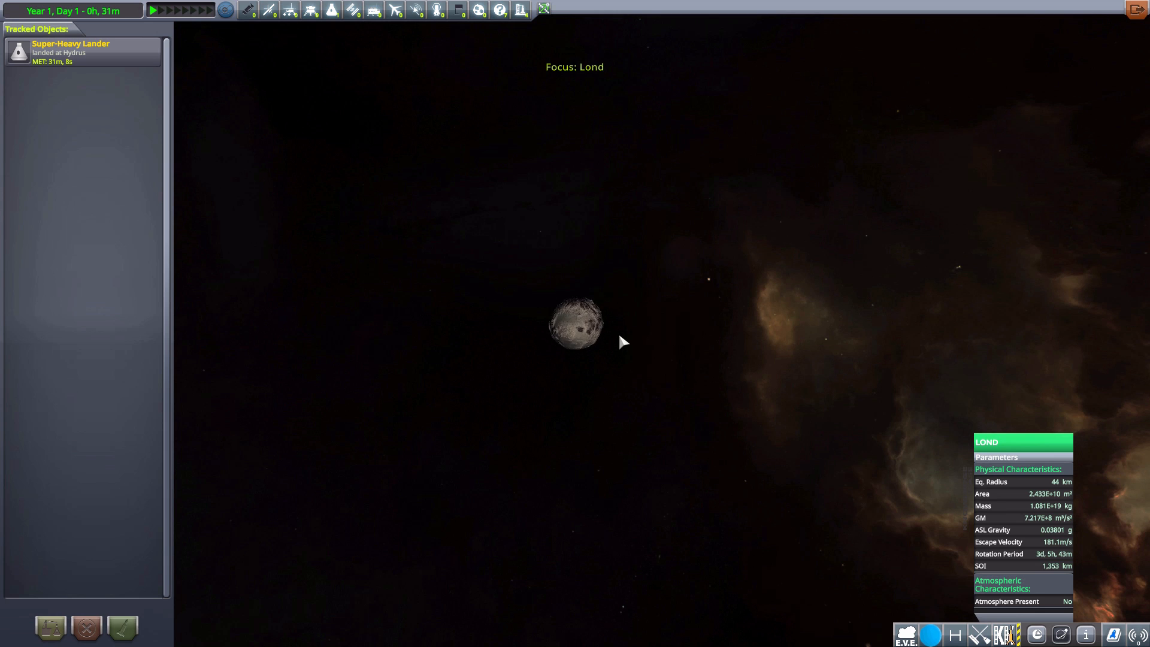
Zoom in and move map focus onto the Tempus System Barycenter
scroll("up", 3)
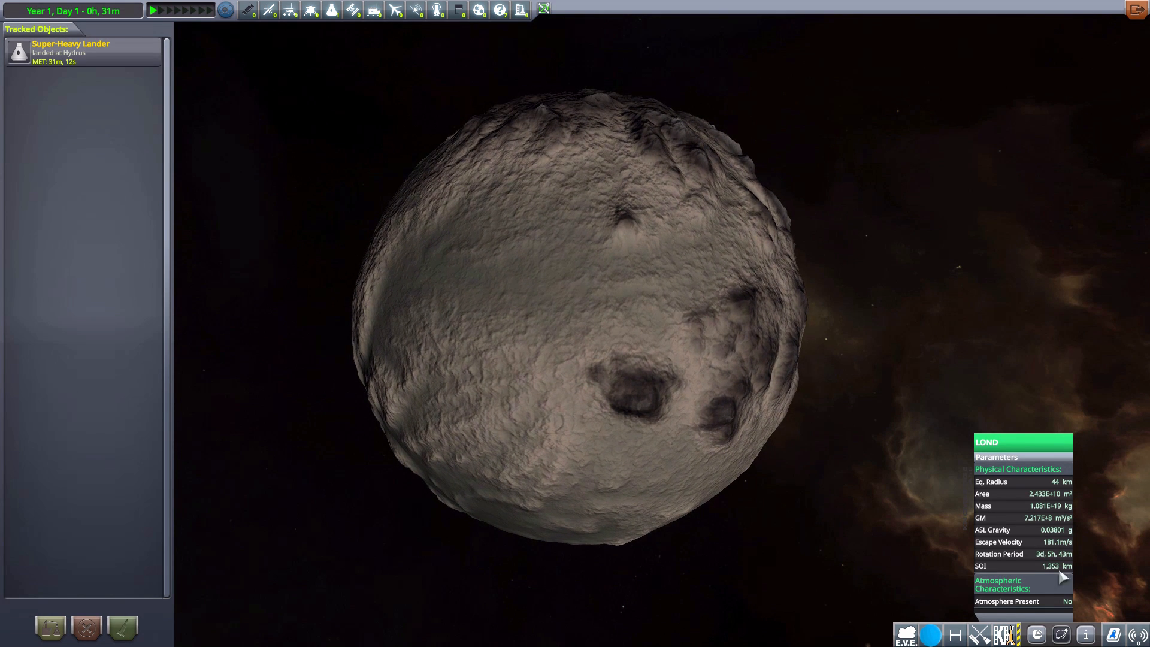
left_click(1087, 634)
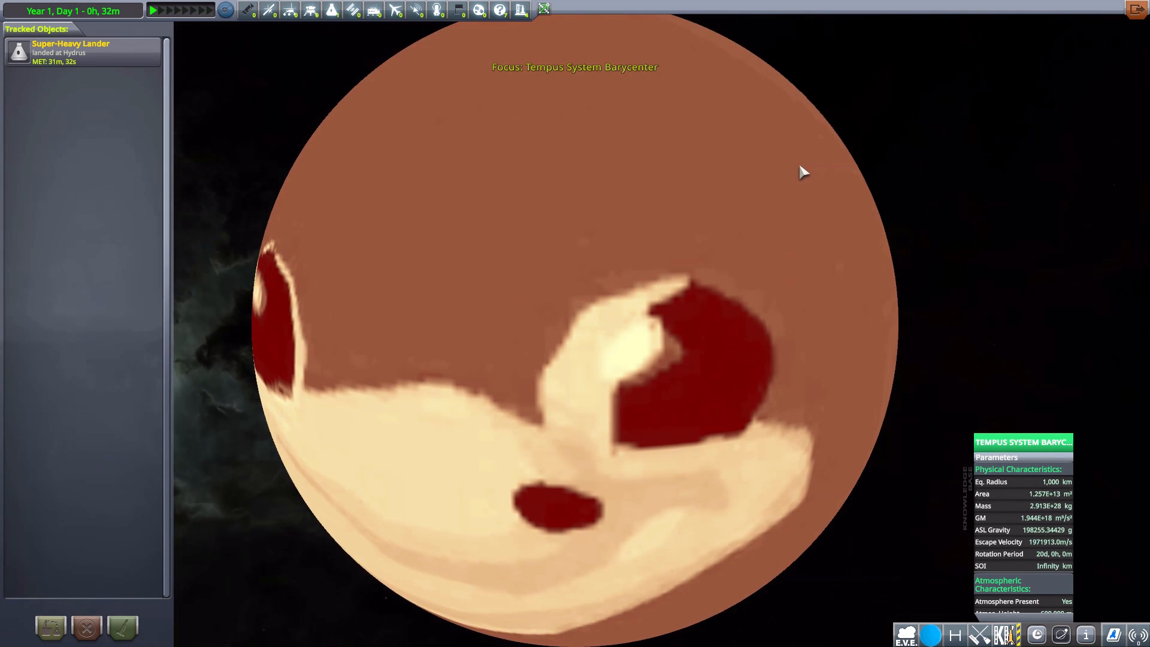
Zoom out to see the whole orange Tempus System Barycenter and its face pattern
scroll("down", 3)
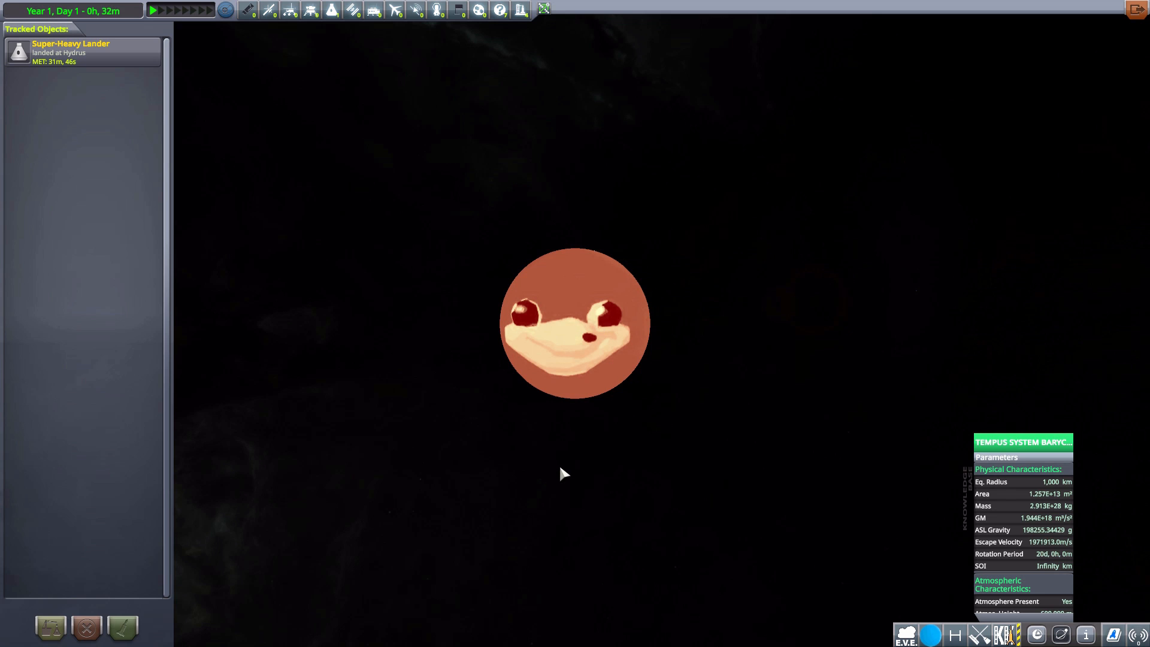
mouse_move(737, 253)
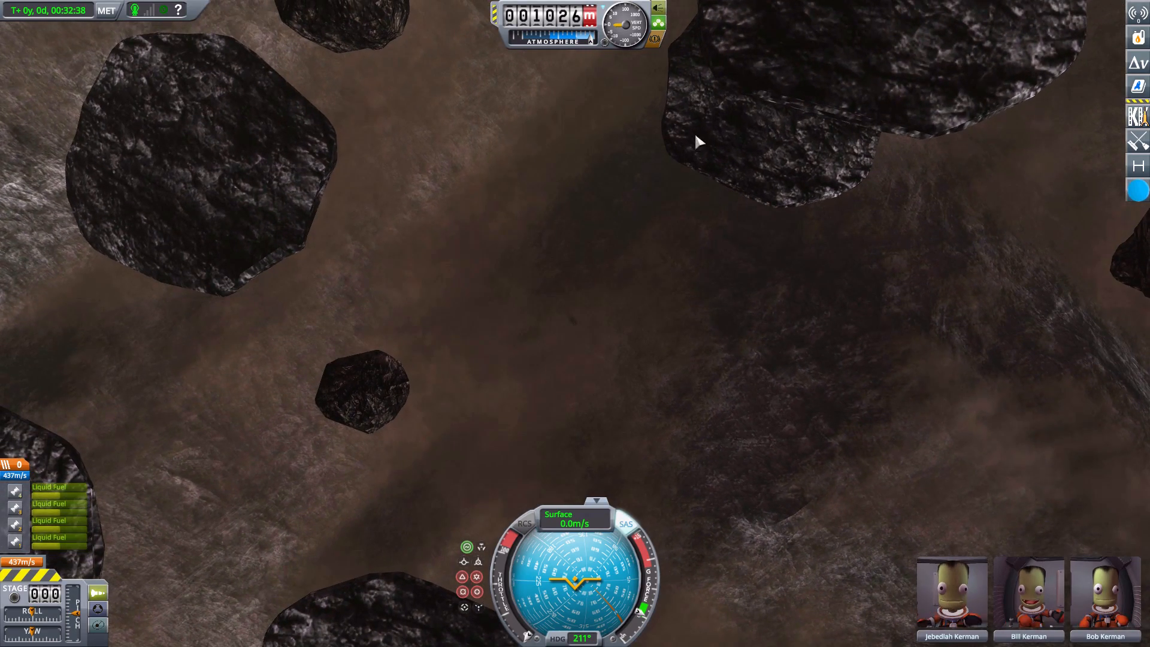
mouse_move(613, 279)
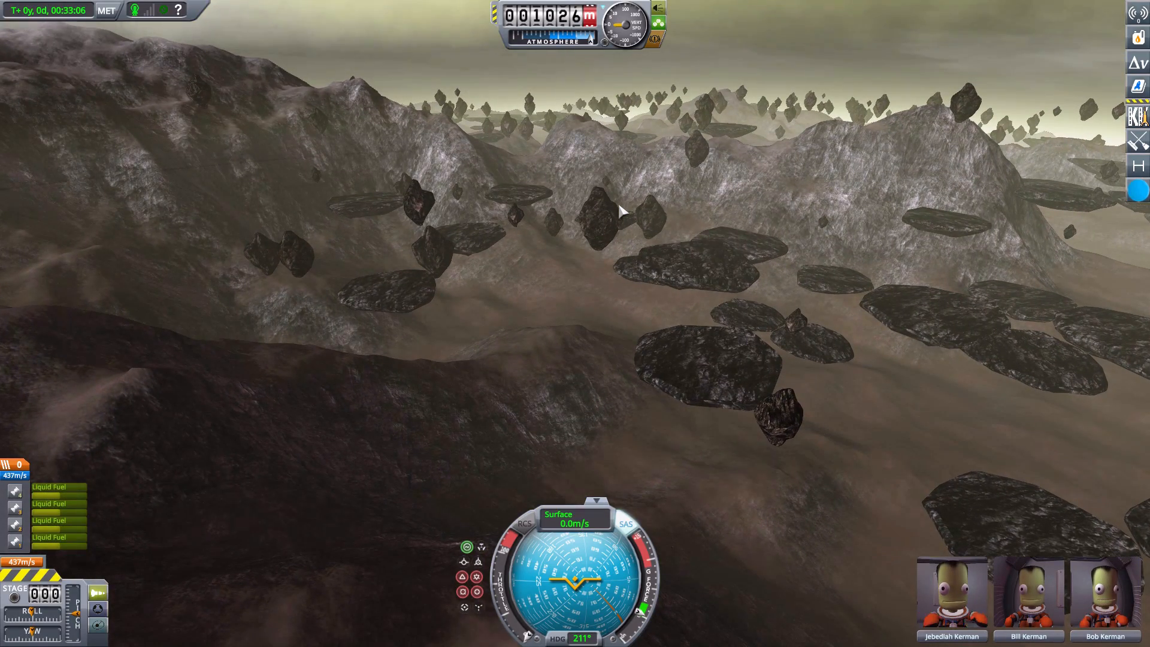
mouse_move(633, 257)
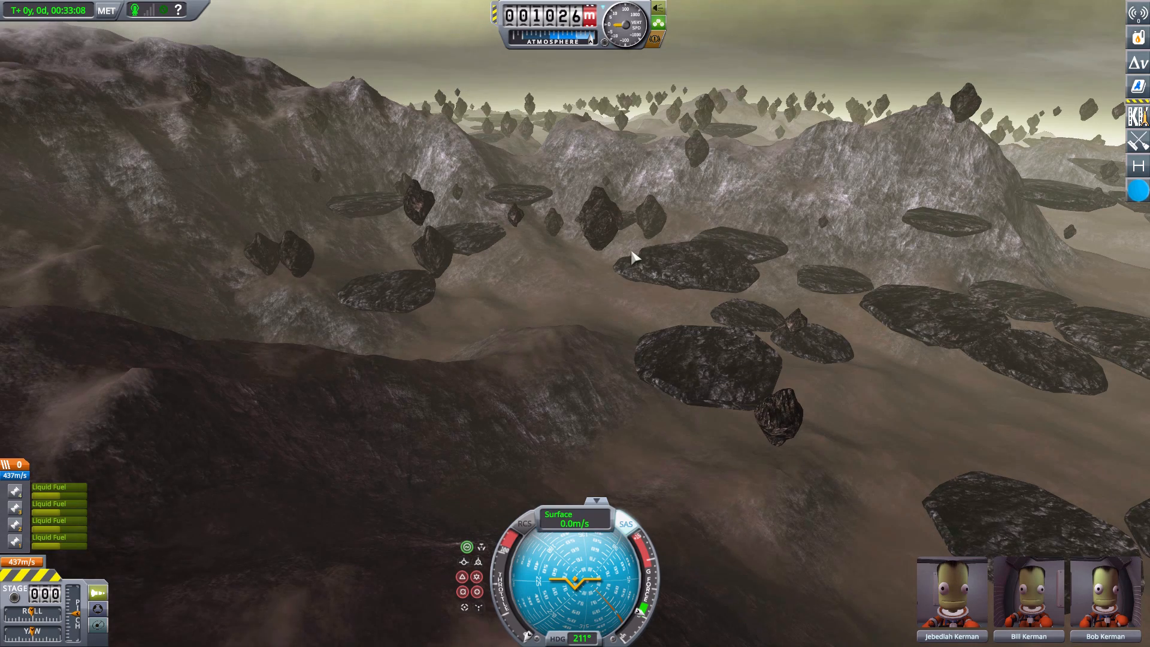
mouse_move(616, 345)
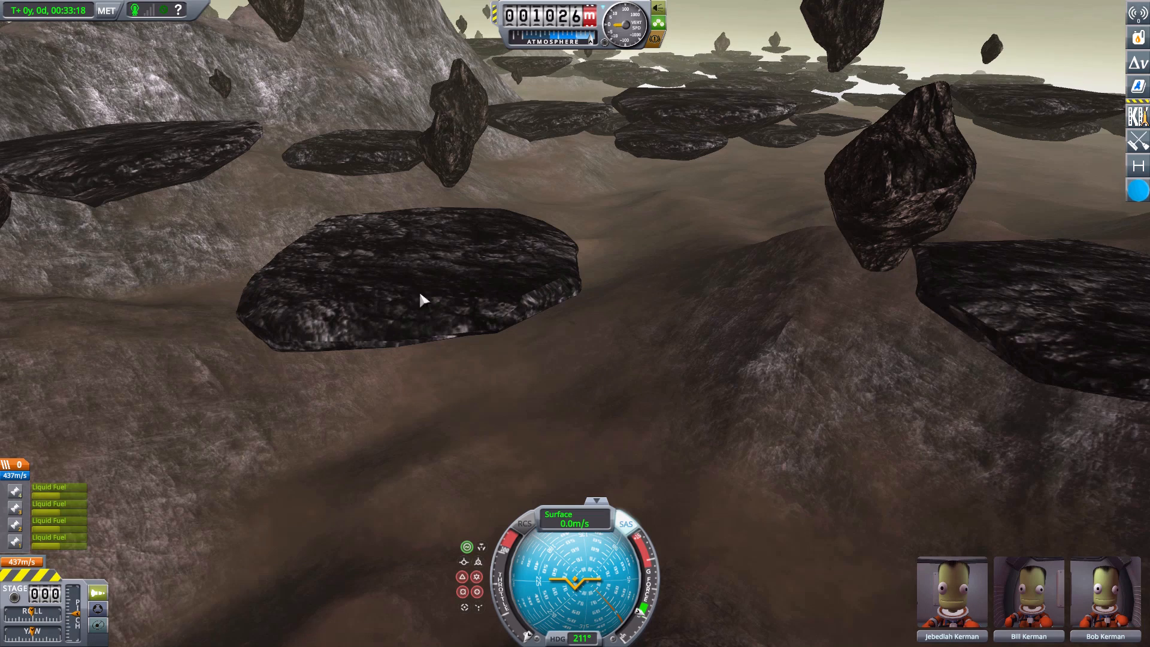
mouse_move(525, 287)
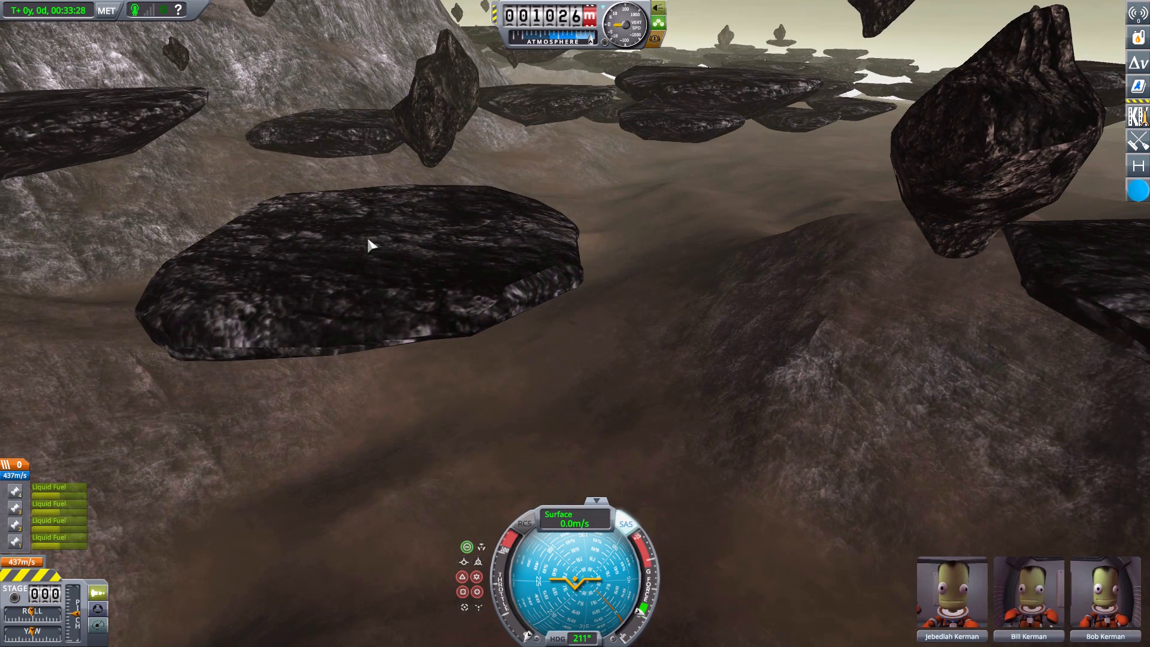
mouse_move(409, 243)
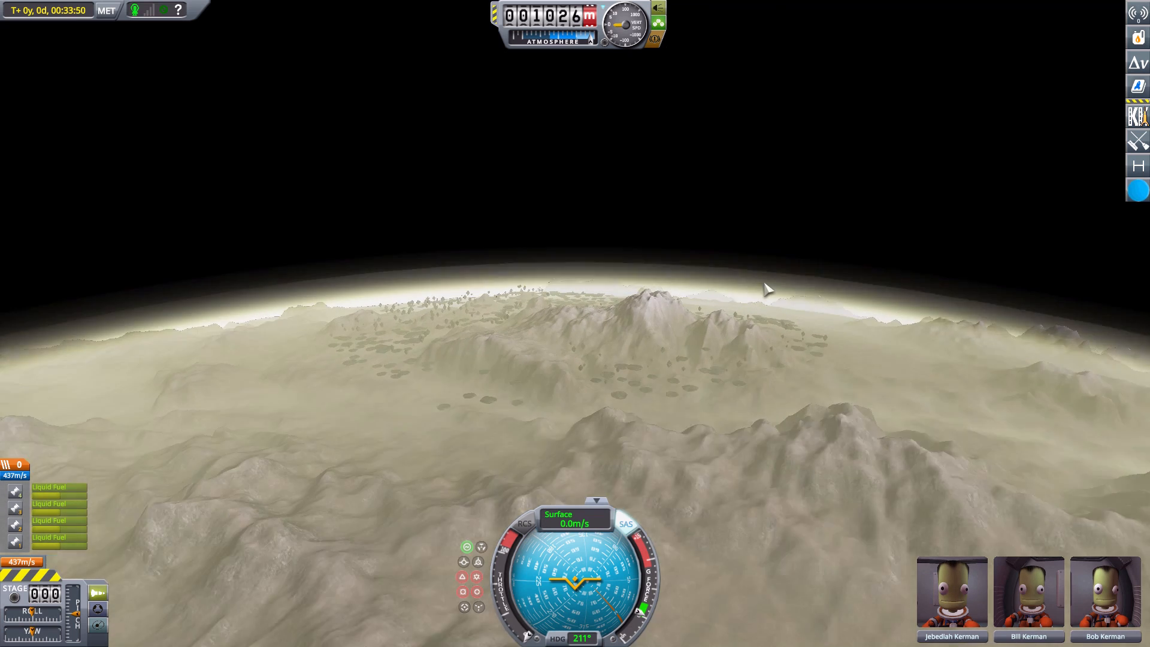
Hide the flight UI with F2 for a clean view of Hydrus's floating islands
key("F2")
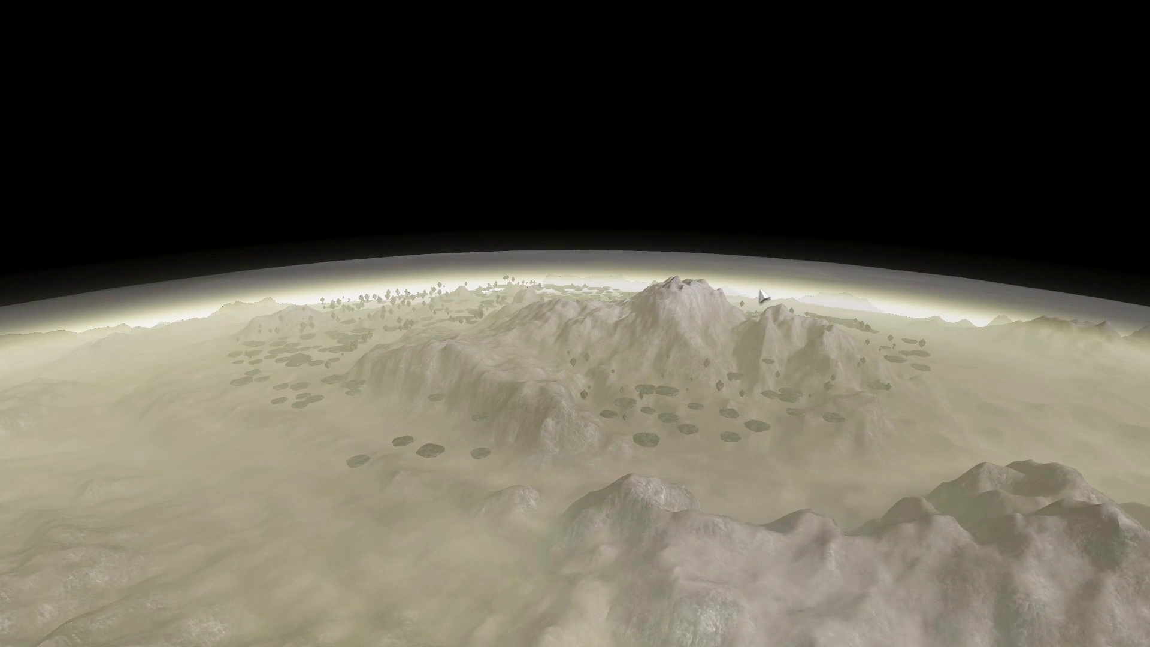